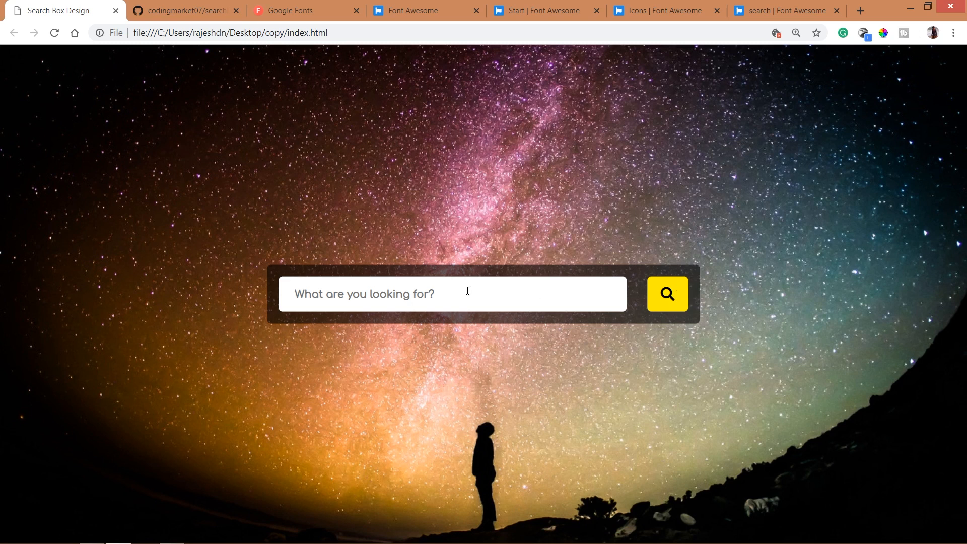
{"action": "mouse_move", "coordinate": [537, 307]}
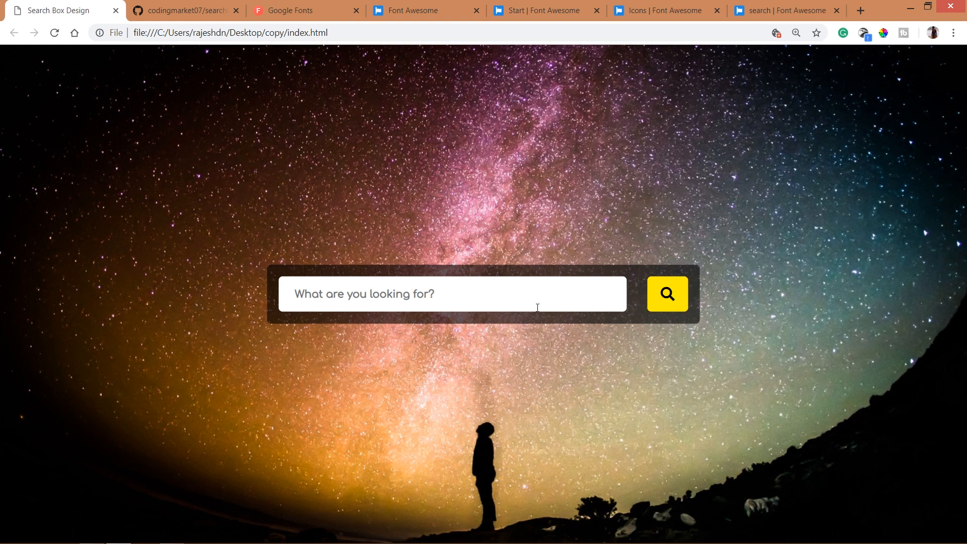
{"action": "mouse_move", "coordinate": [566, 287]}
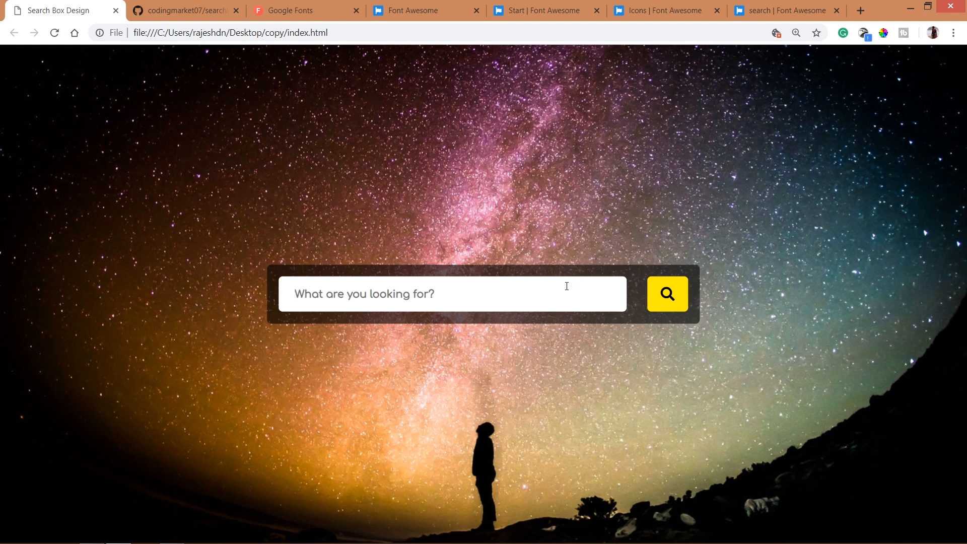
- Enter the intro caption 'Welcome to coding market'
{"action": "type", "text": "Welcome to"}
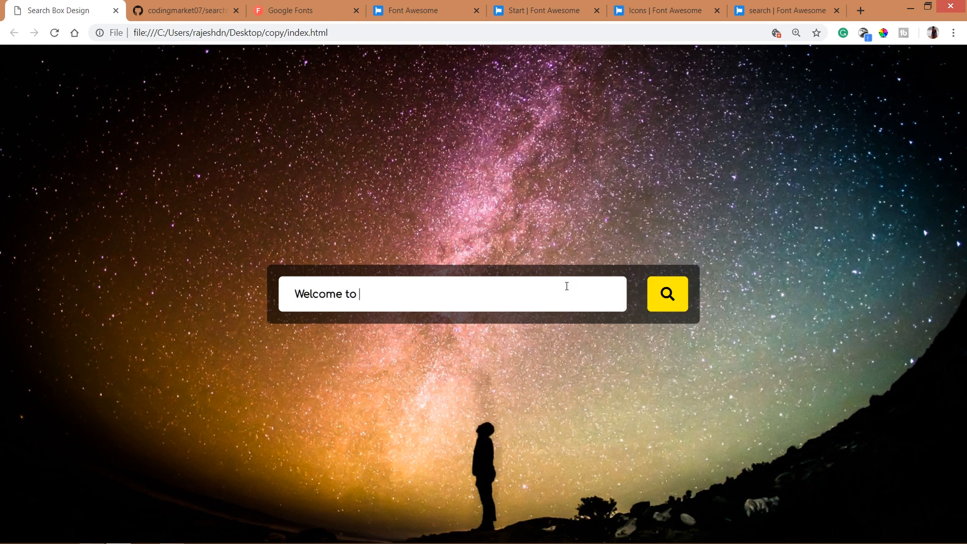
{"action": "type", "text": "coding m"}
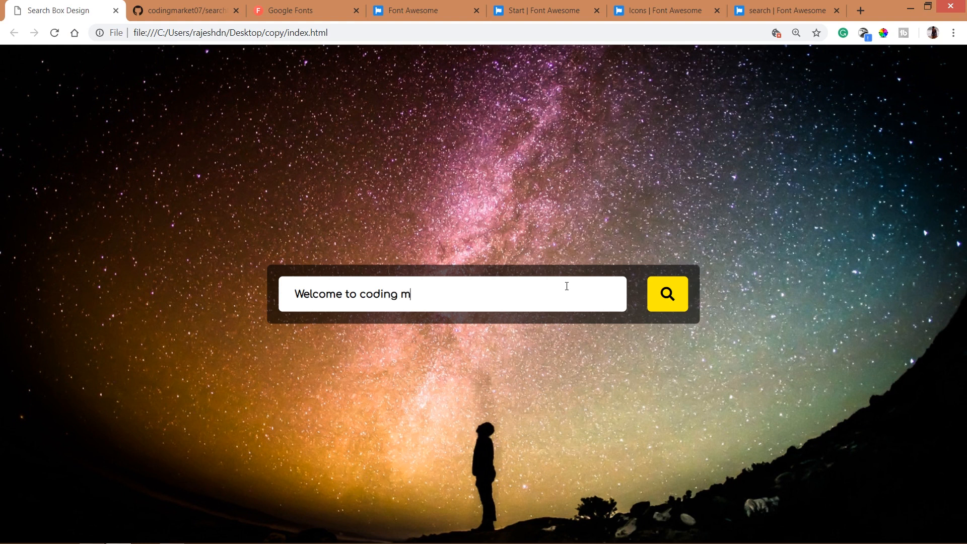
{"action": "type", "text": "arket"}
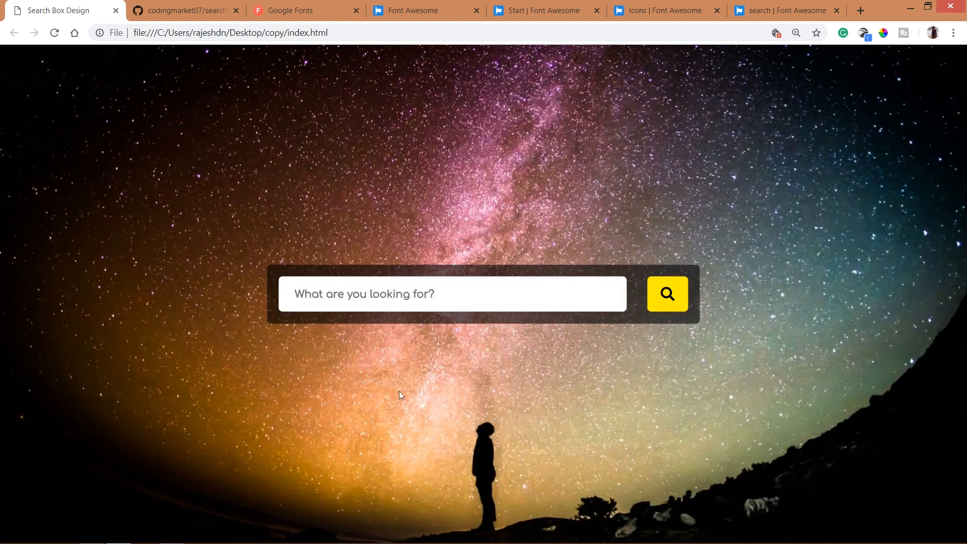
{"action": "mouse_move", "coordinate": [438, 278]}
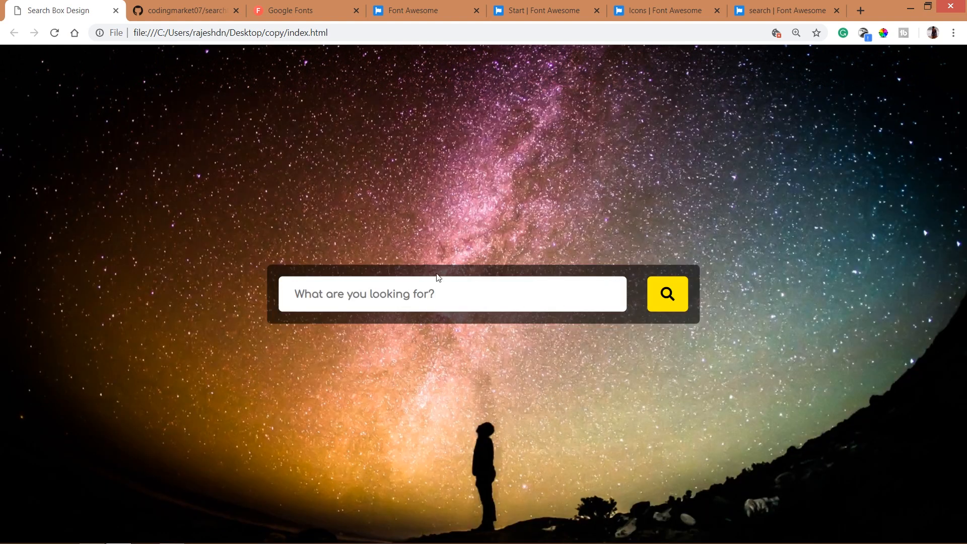
{"action": "mouse_move", "coordinate": [185, 10]}
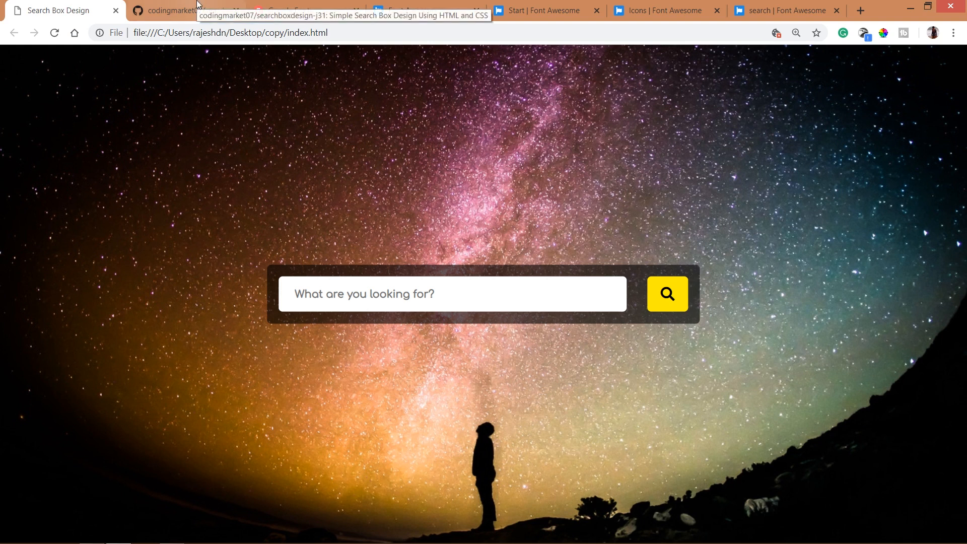
- Look over the searchboxdesign GitHub repository and land on index.html in Sublime Text
{"action": "left_click", "coordinate": [179, 10]}
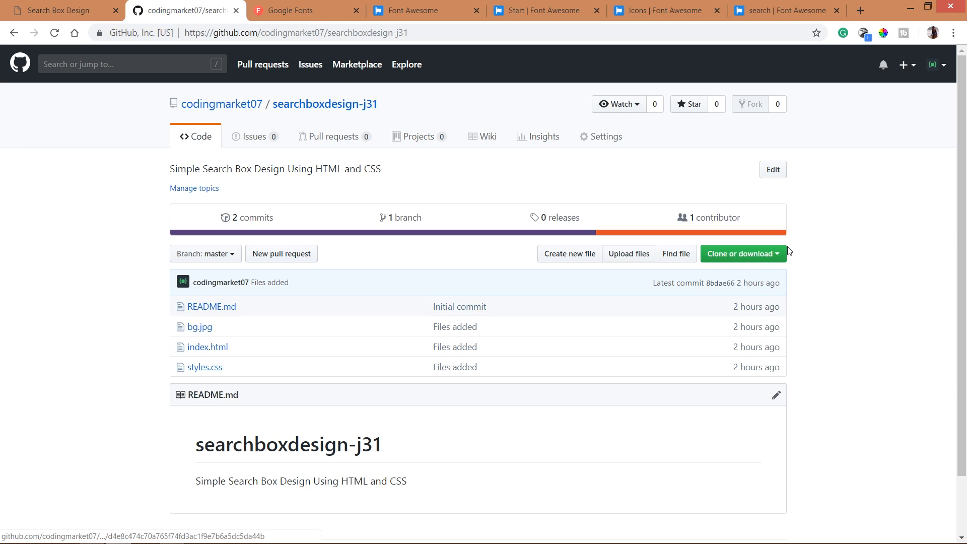
{"action": "left_click", "coordinate": [741, 254]}
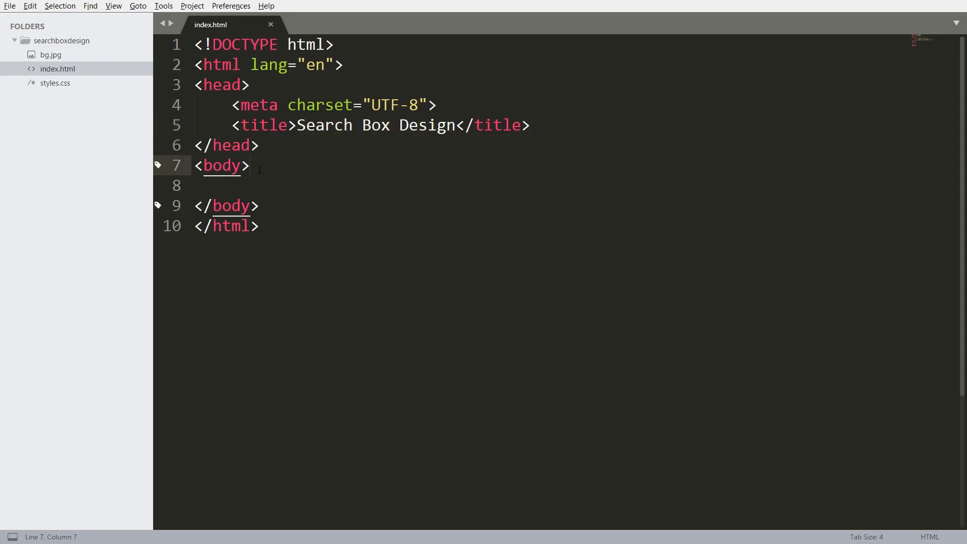
- Add div.wrapper holding input.input with placeholder 'what are you looking for?'
{"action": "key", "text": "enter"}
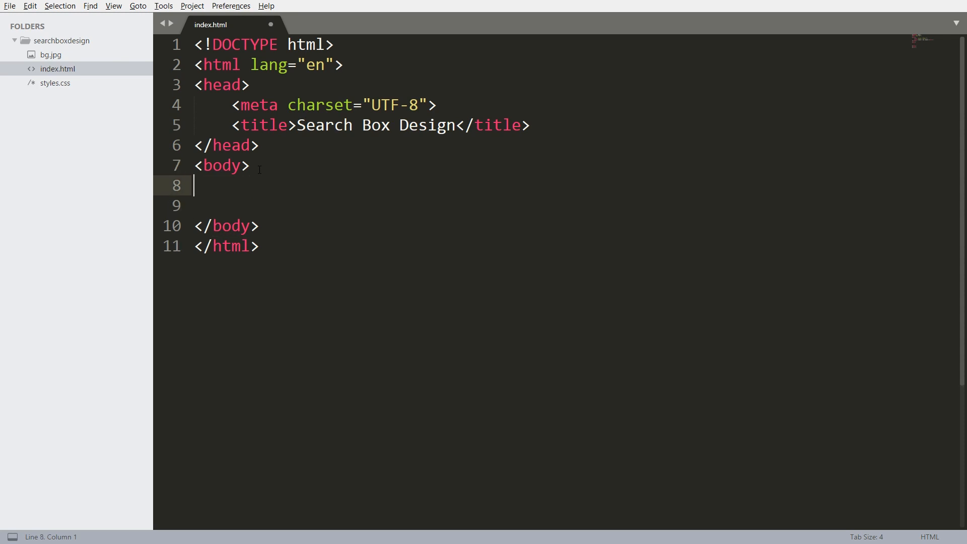
{"action": "type", "text": "div.wrap"}
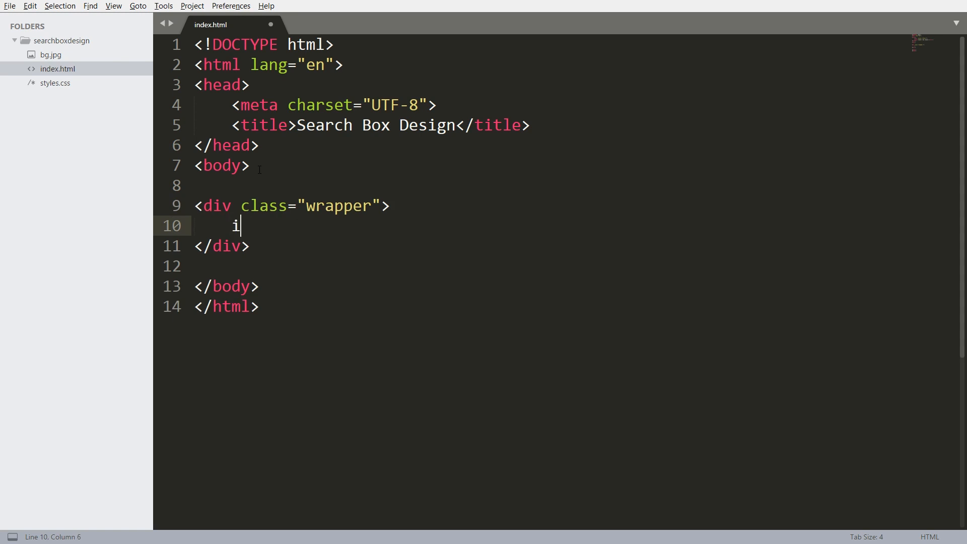
{"action": "type", "text": "nput.input"}
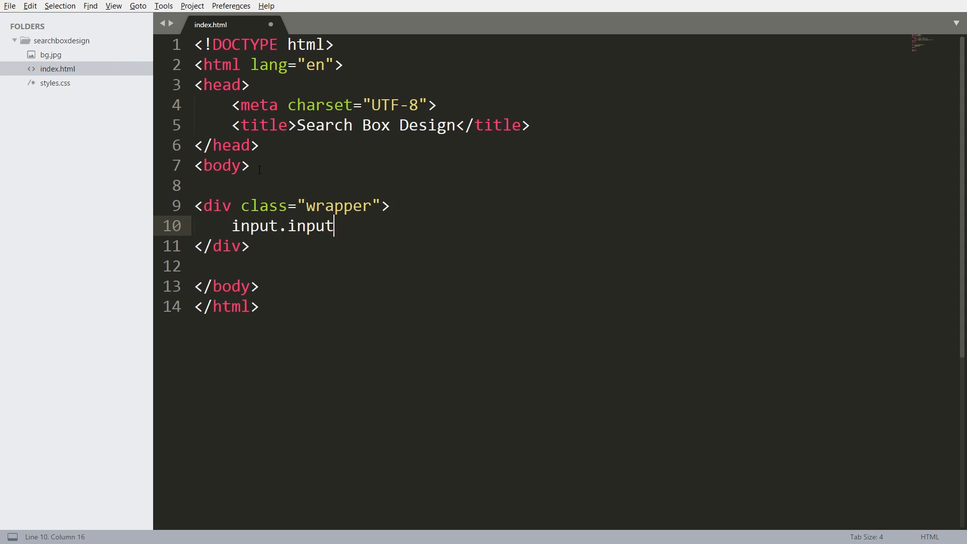
{"action": "key", "text": "Tab"}
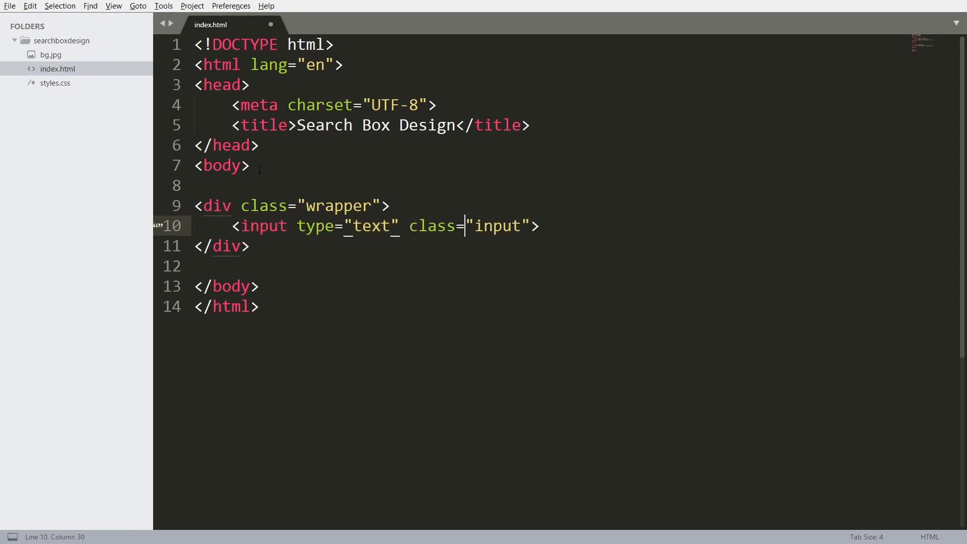
{"action": "type", "text": "placeholder=\"\""}
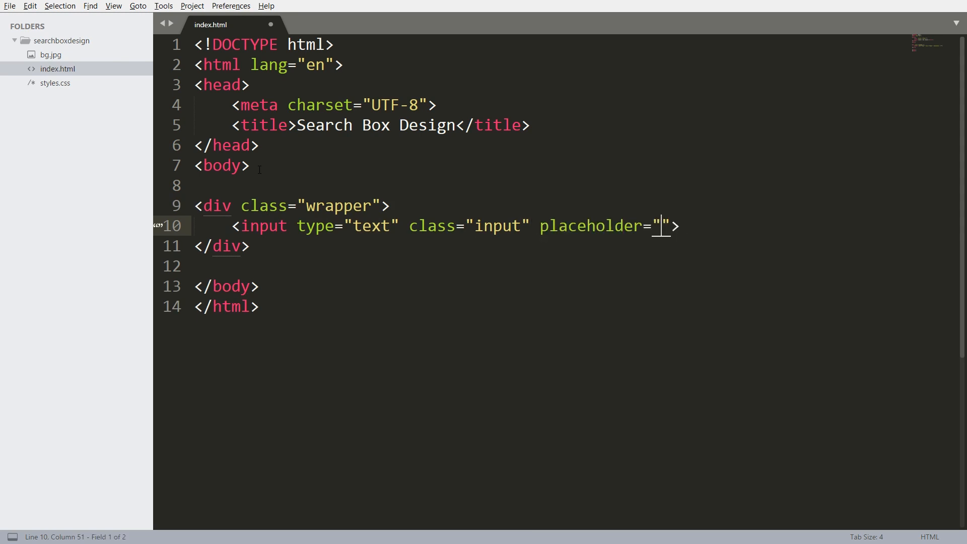
{"action": "type", "text": "what"}
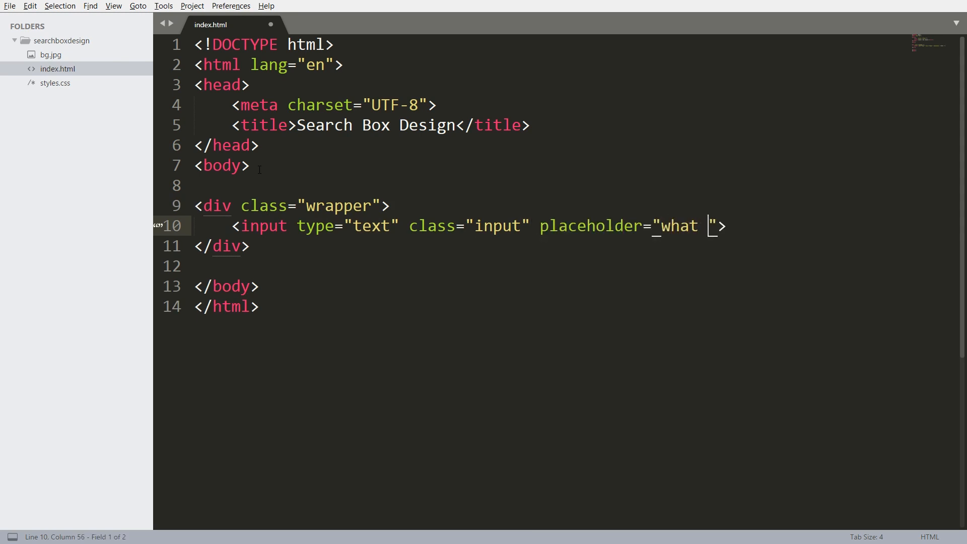
{"action": "type", "text": "are you"}
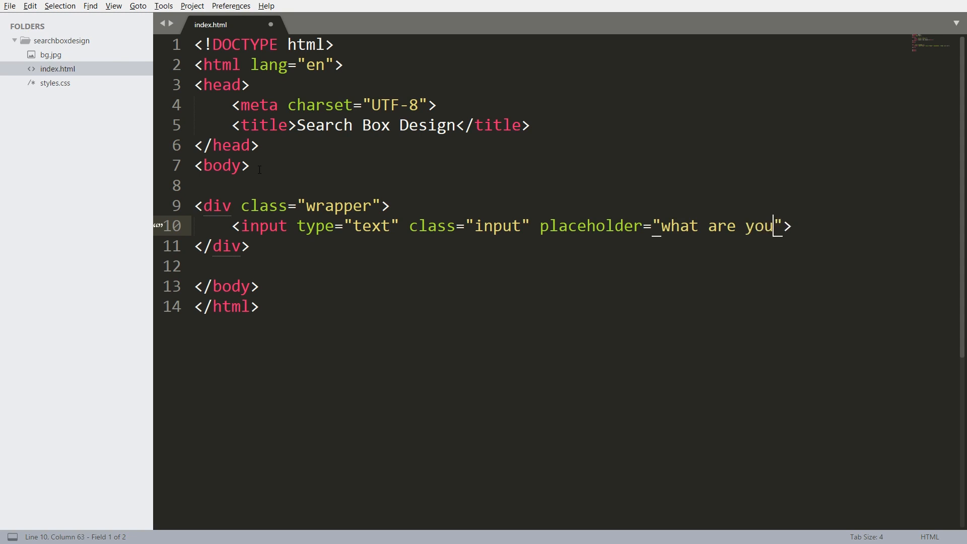
{"action": "type", "text": "looking"}
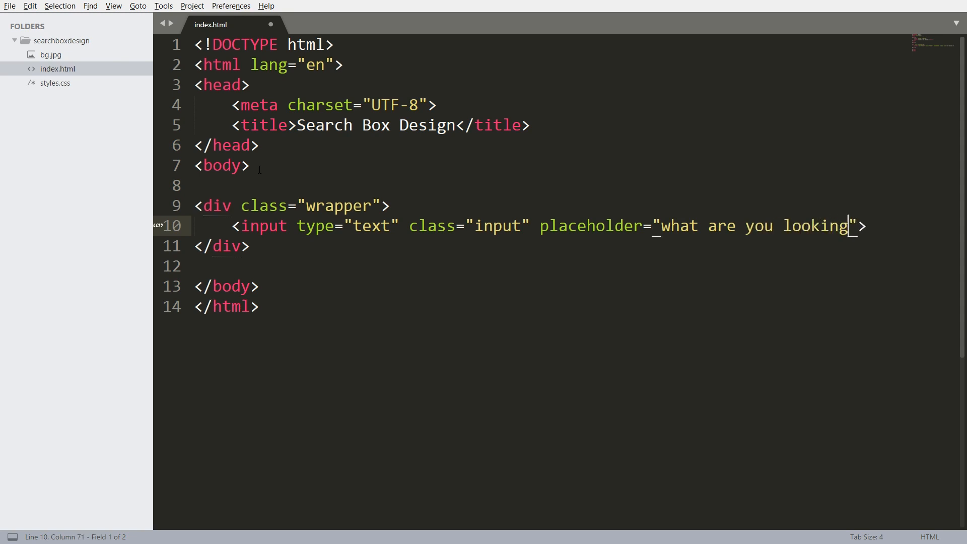
{"action": "type", "text": "for?"}
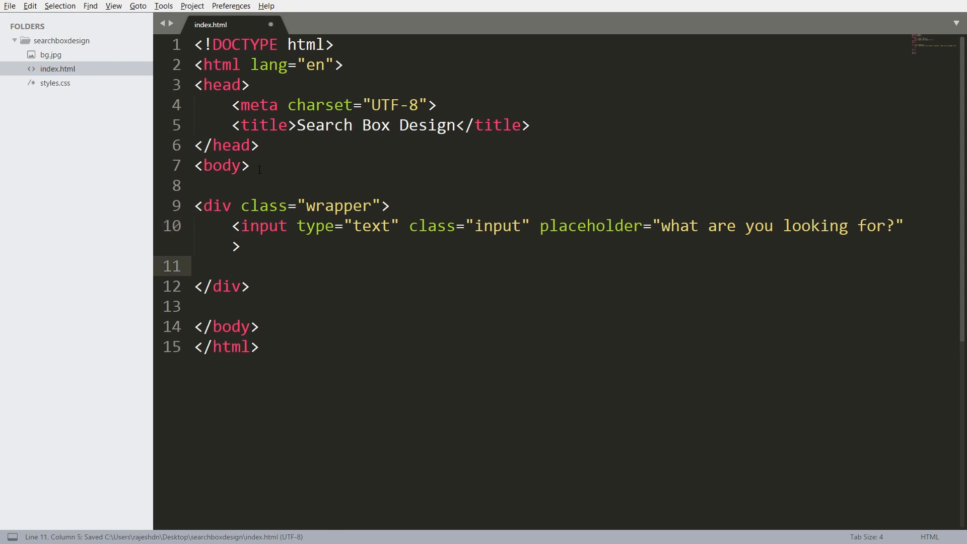
- Add an empty div.searchbtn block after the input inside the wrapper
{"action": "type", "text": "div.se"}
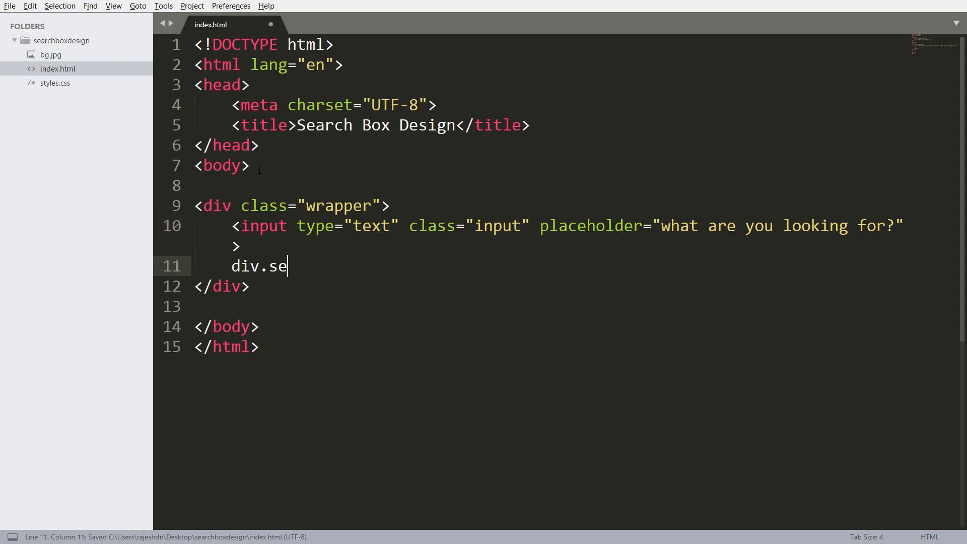
{"action": "type", "text": "archbtn"}
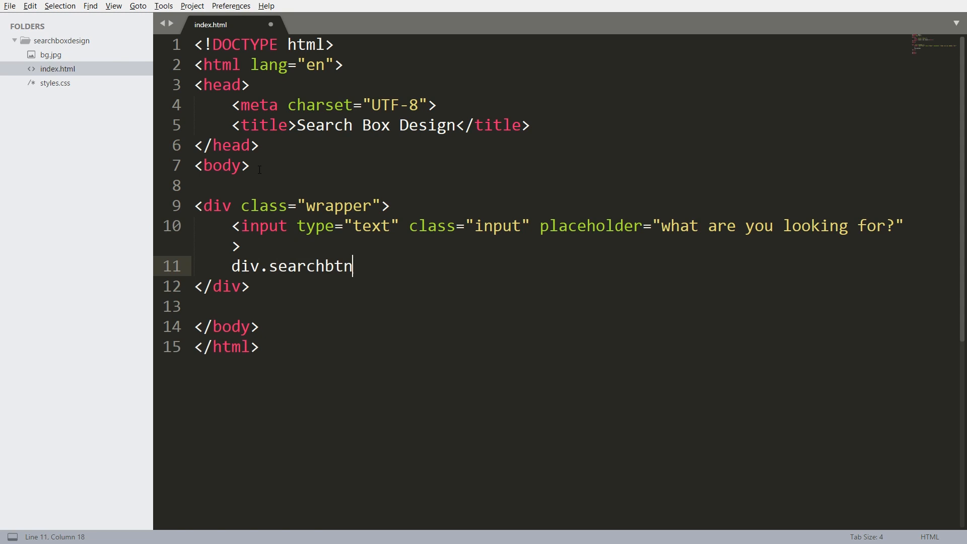
{"action": "key", "text": "Tab"}
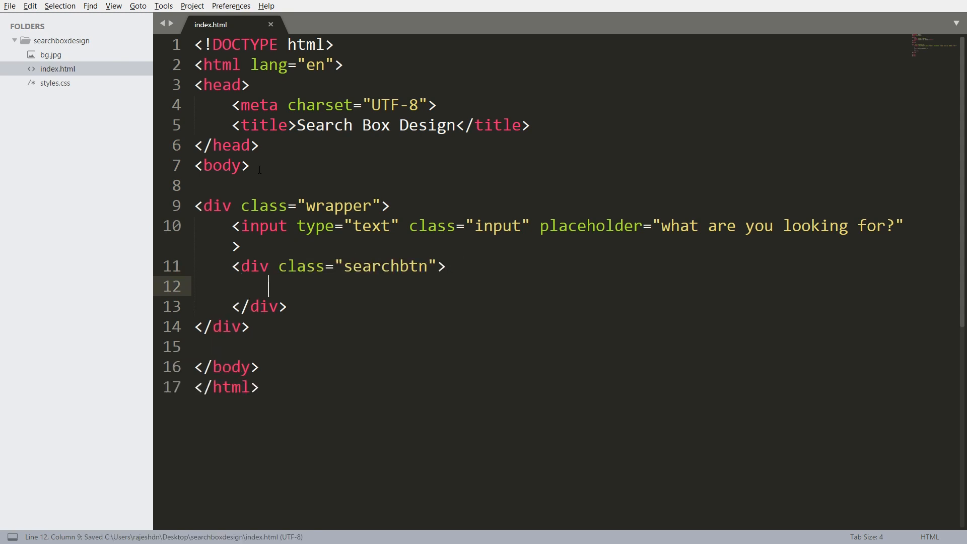
{"action": "mouse_move", "coordinate": [286, 304]}
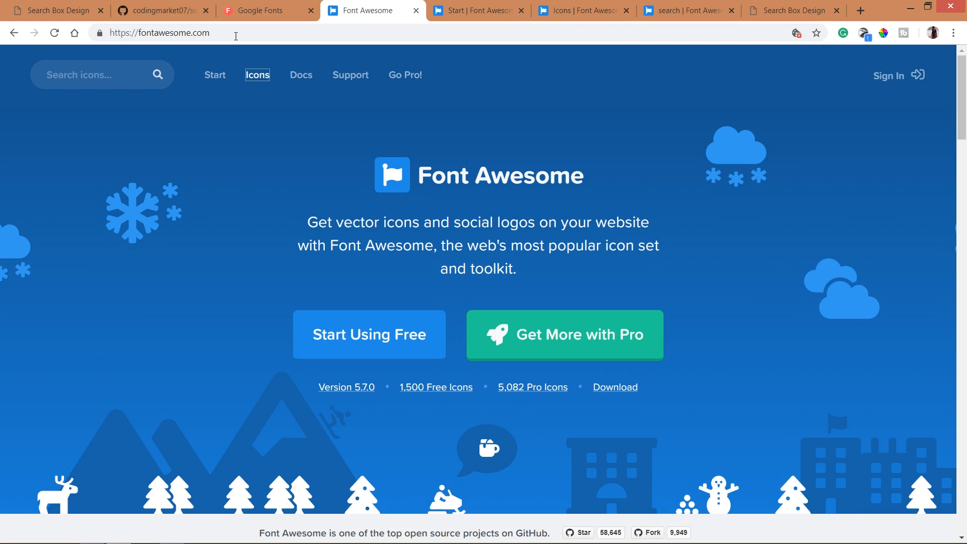
- Link the Font Awesome stylesheet in the head, without integrity and crossorigin attributes
{"action": "left_click", "coordinate": [160, 32]}
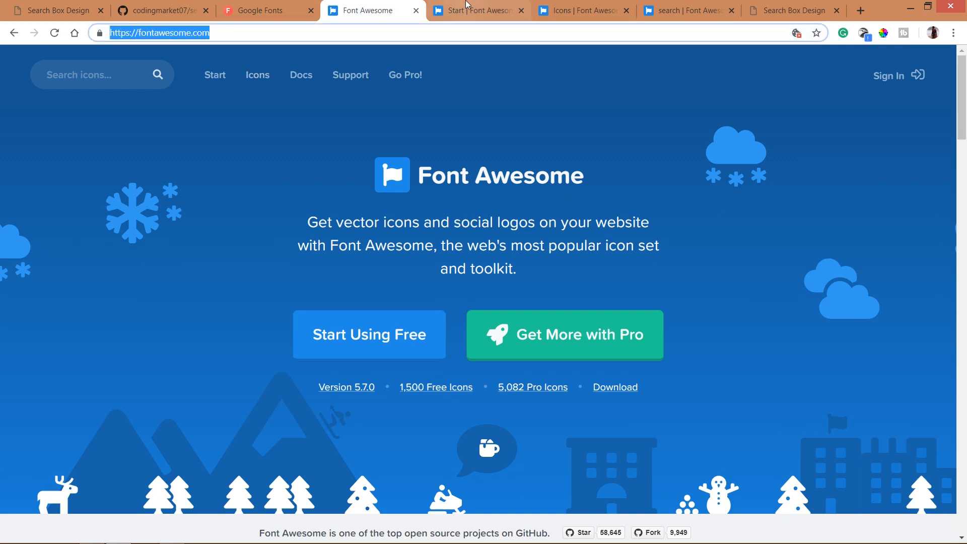
{"action": "left_click", "coordinate": [478, 10]}
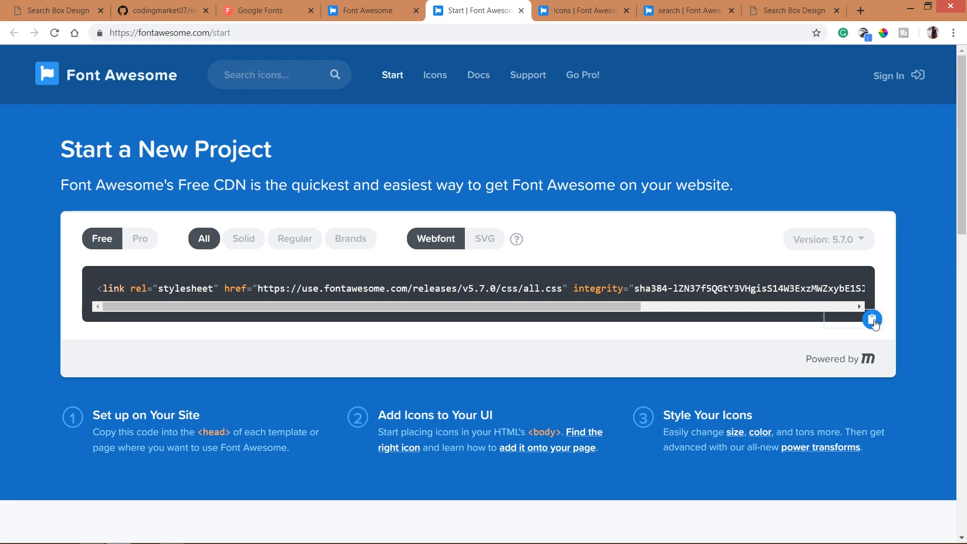
{"action": "mouse_move", "coordinate": [397, 88]}
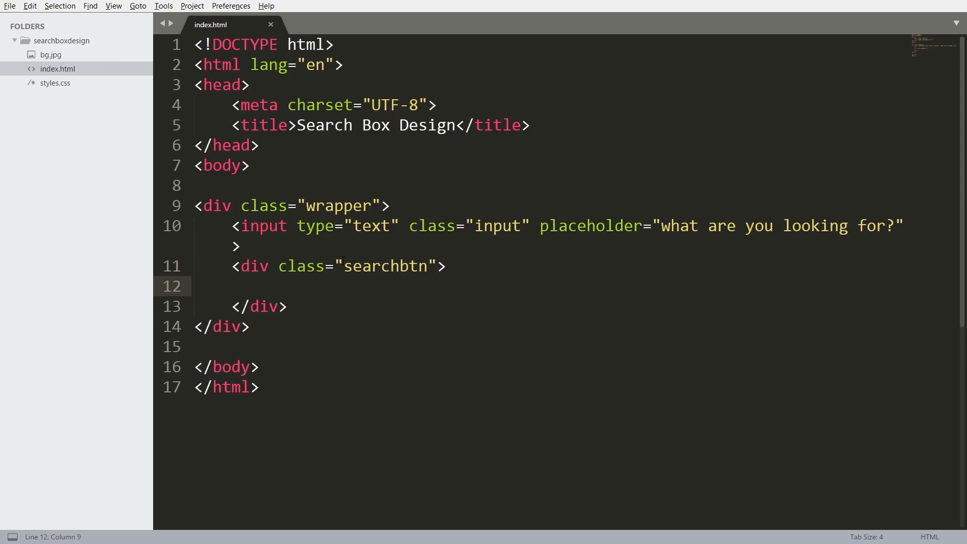
{"action": "left_click", "coordinate": [531, 125]}
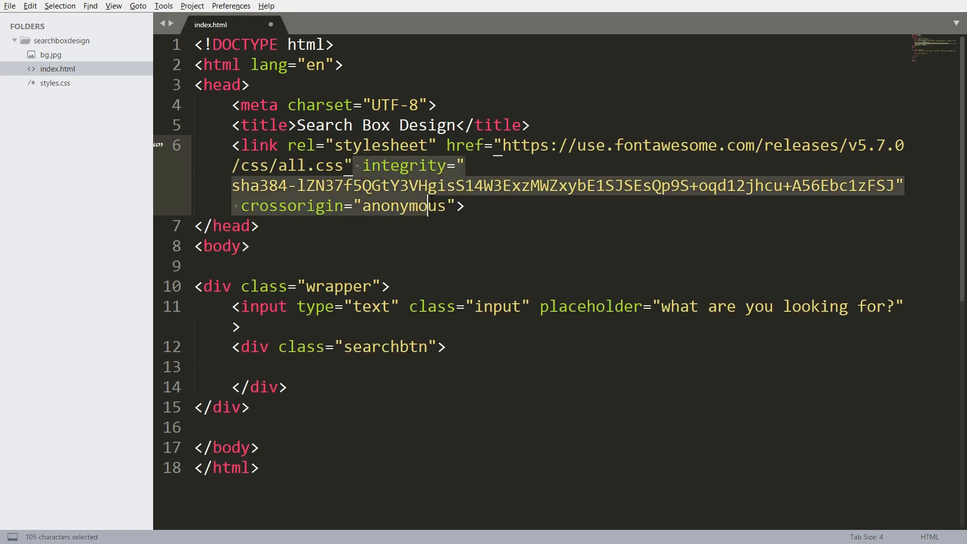
{"action": "key", "text": "Delete"}
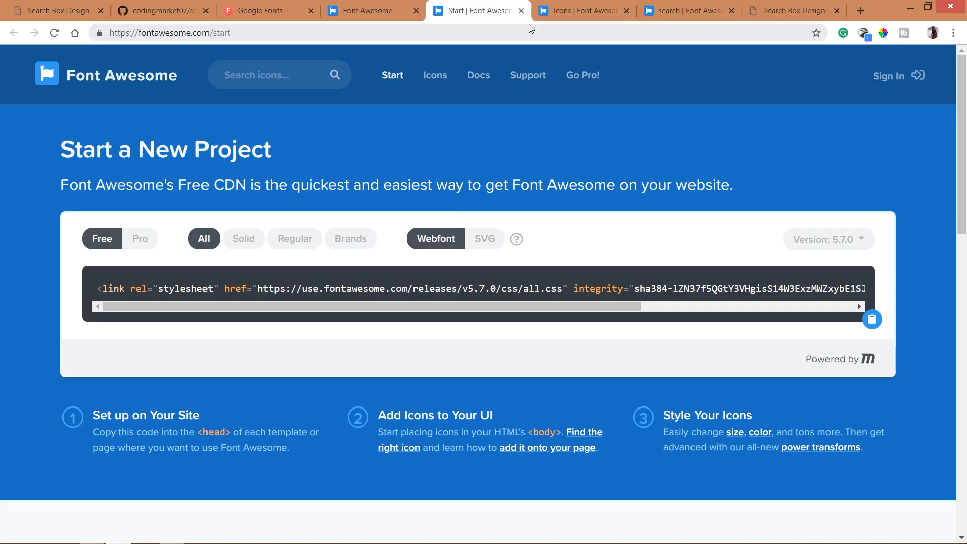
- Find the solid search magnifier icon in the Font Awesome gallery and view its fas fa-search snippet
{"action": "left_click", "coordinate": [580, 10]}
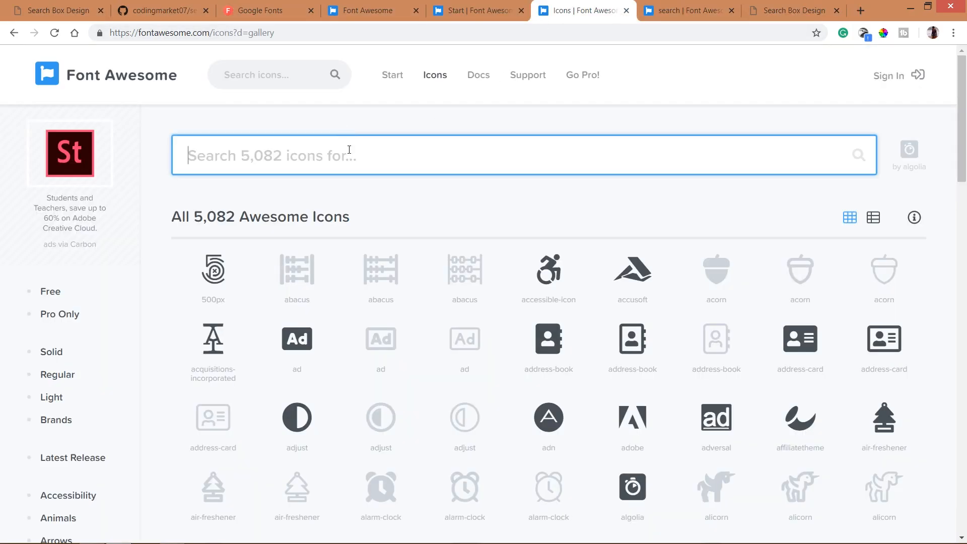
{"action": "type", "text": "searchbox"}
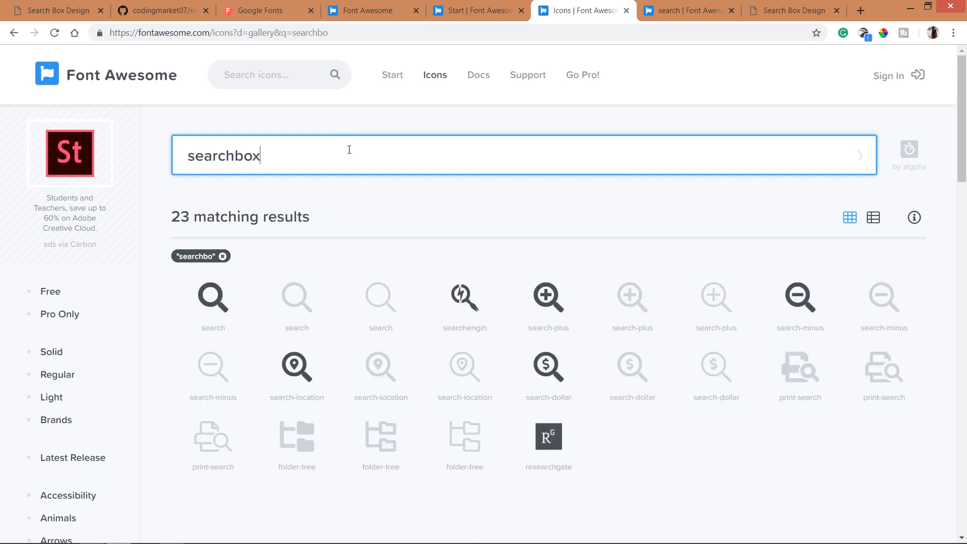
{"action": "key", "text": "Backspace"}
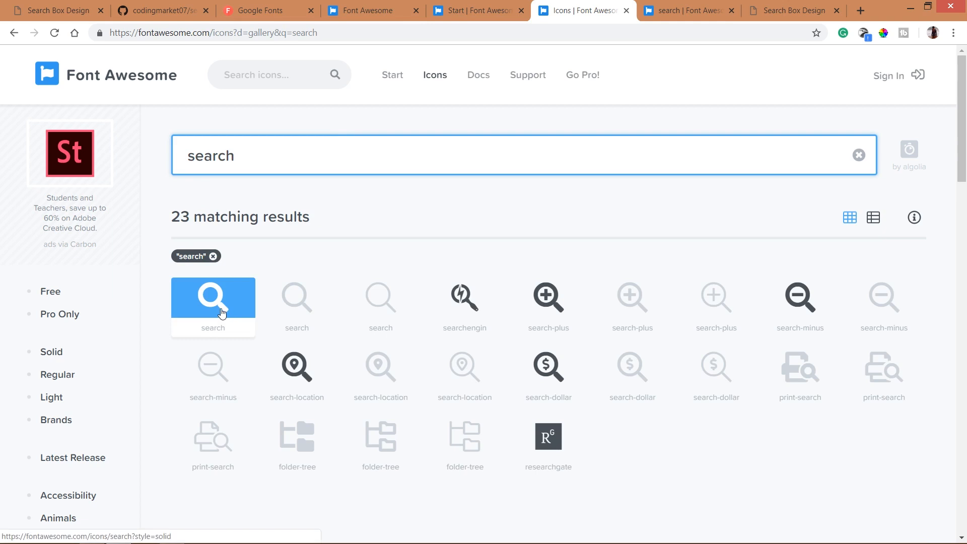
{"action": "left_click", "coordinate": [213, 296]}
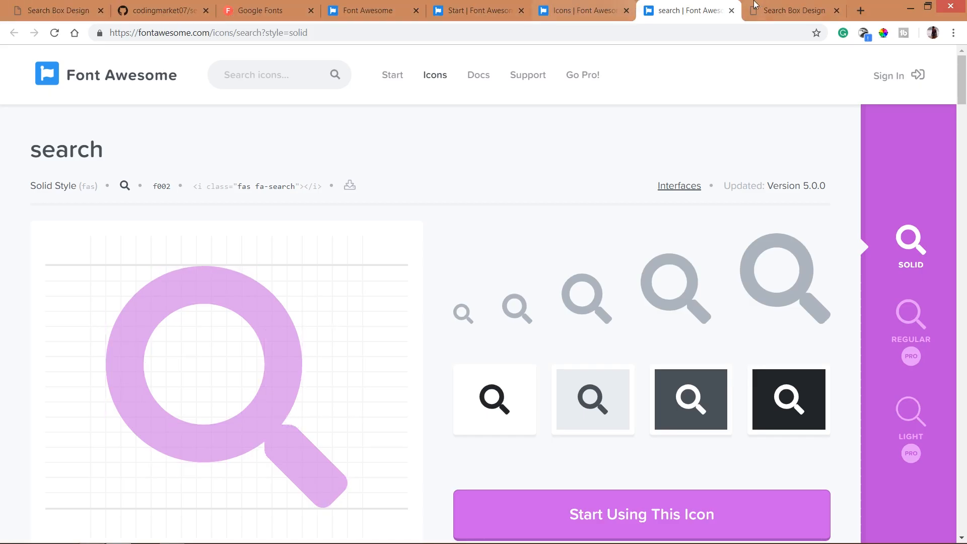
{"action": "left_click", "coordinate": [792, 10]}
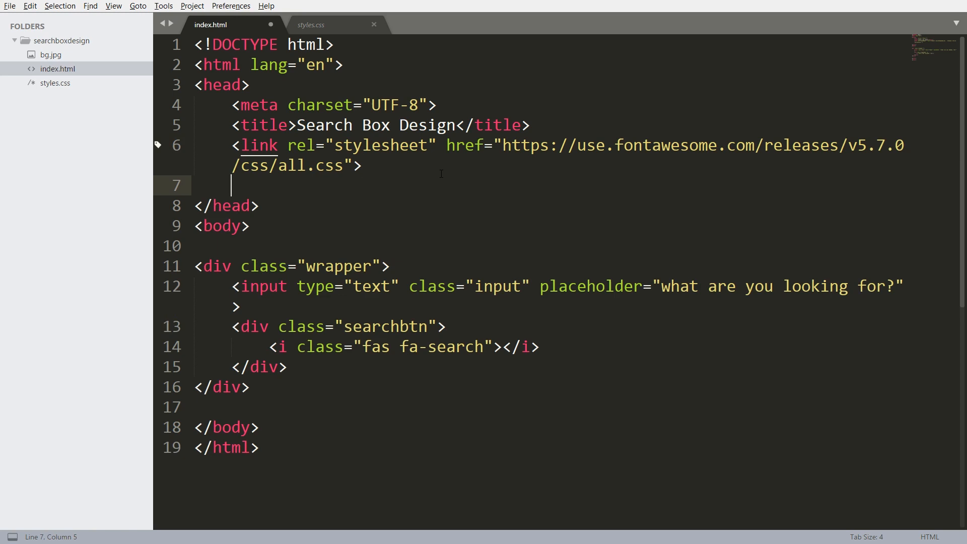
- Add <link rel="stylesheet" href="styles.css"> after the Font Awesome link and move on to Google Fonts
{"action": "type", "text": "<link rel=\"stylesheet\" href=\"styles\">"}
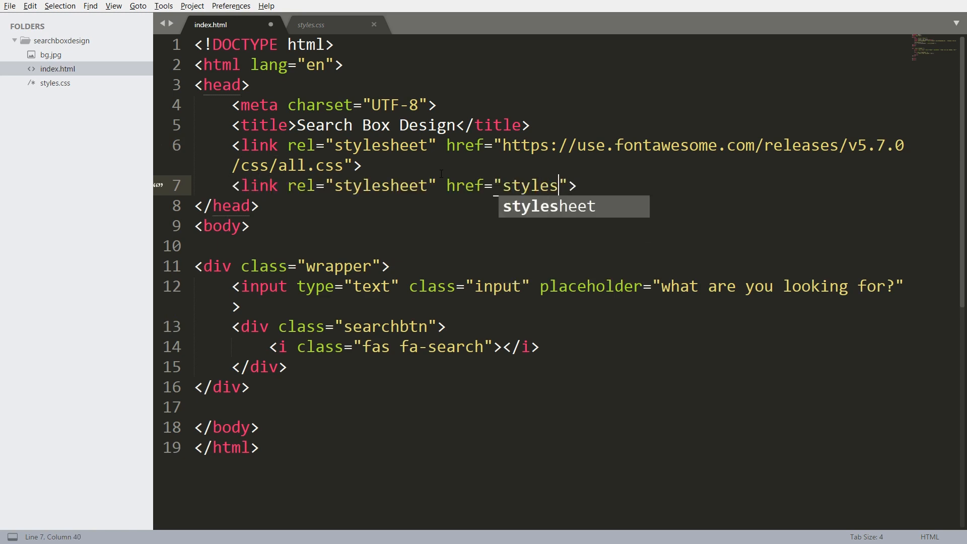
{"action": "type", "text": ".css"}
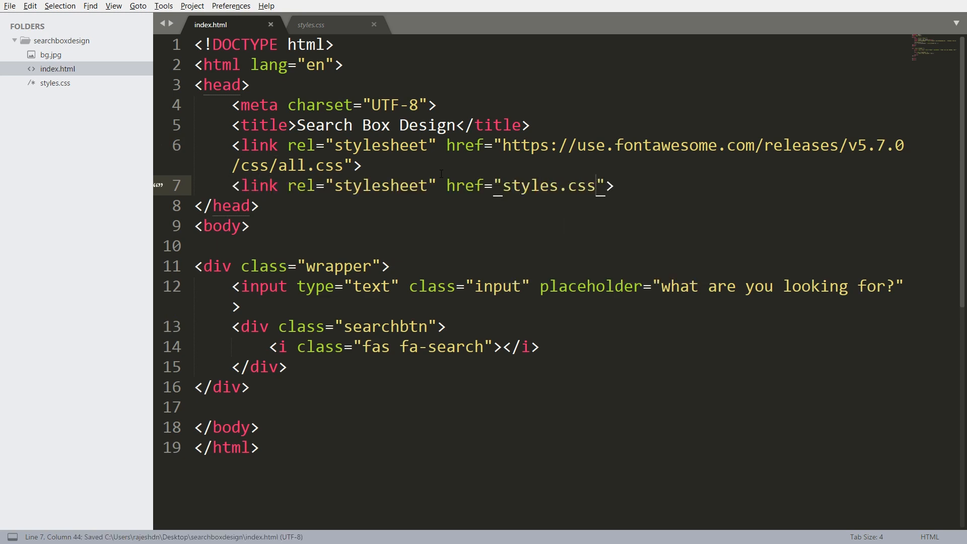
{"action": "left_click", "coordinate": [311, 25]}
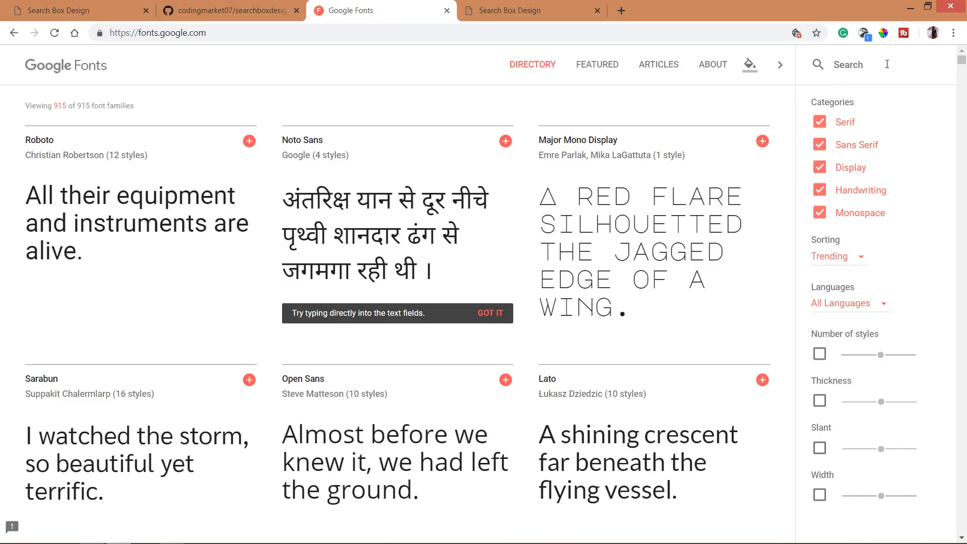
- Search Google Fonts for 'comfortaa' and select the Comfortaa family for embedding
{"action": "type", "text": "cpm"}
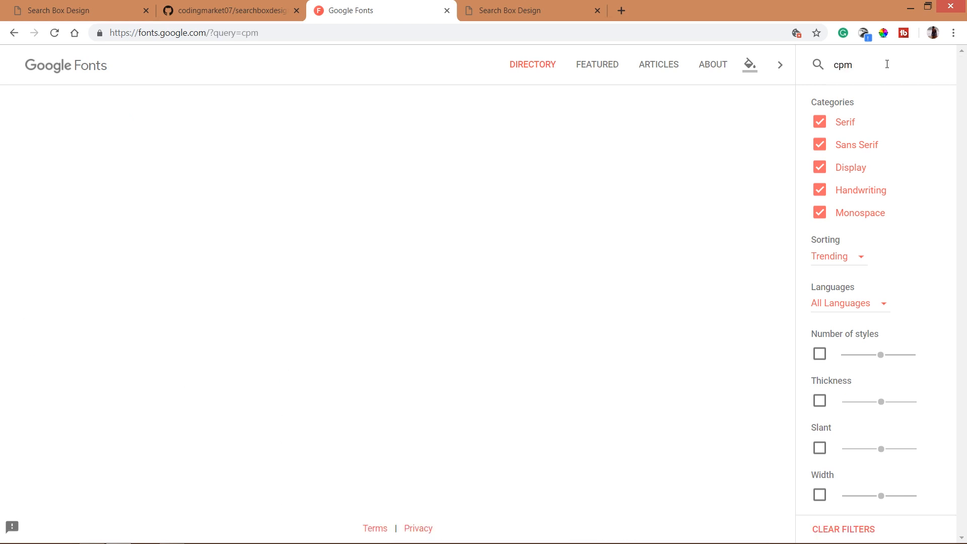
{"action": "type", "text": "comfortaa"}
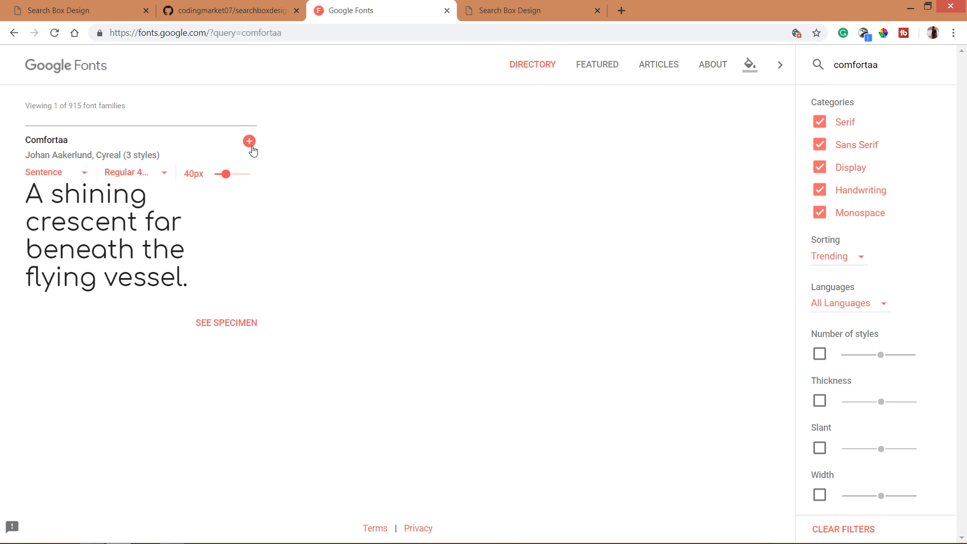
{"action": "left_click", "coordinate": [249, 141]}
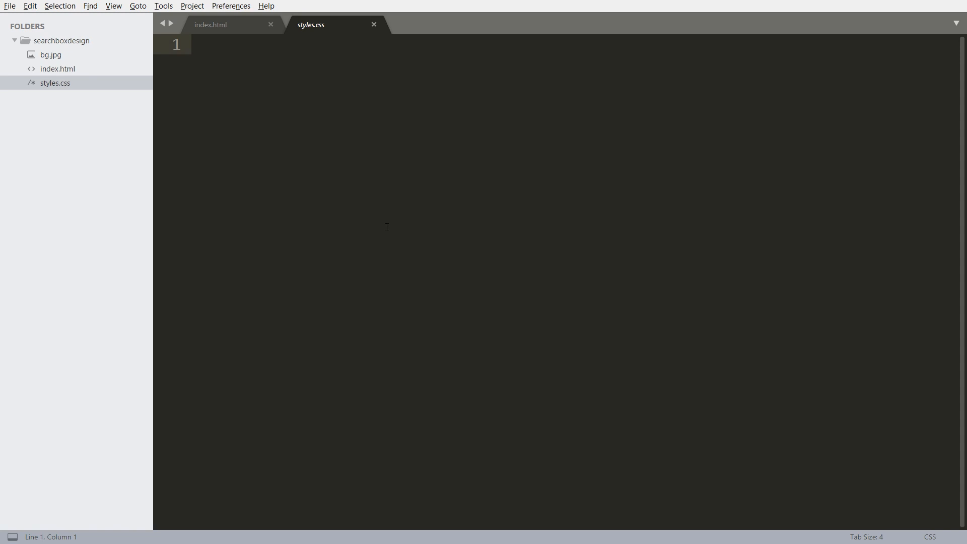
- Import Comfortaa and write a * reset: margin 0, padding 0, outline none, border-box, font-family Comfortaa
{"action": "type", "text": "@import url('https://fonts.googleapis.com/css?family=Comfortaa');"}
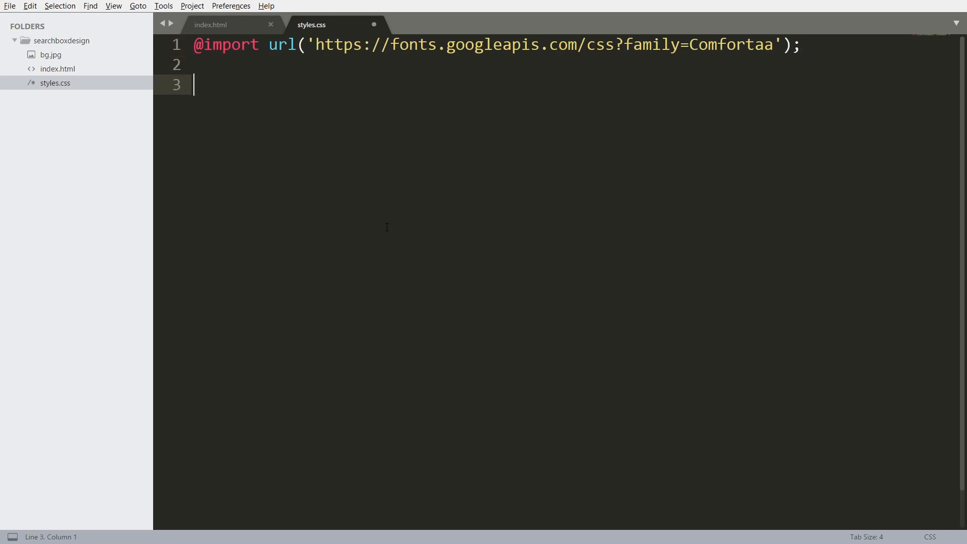
{"action": "type", "text": "*"}
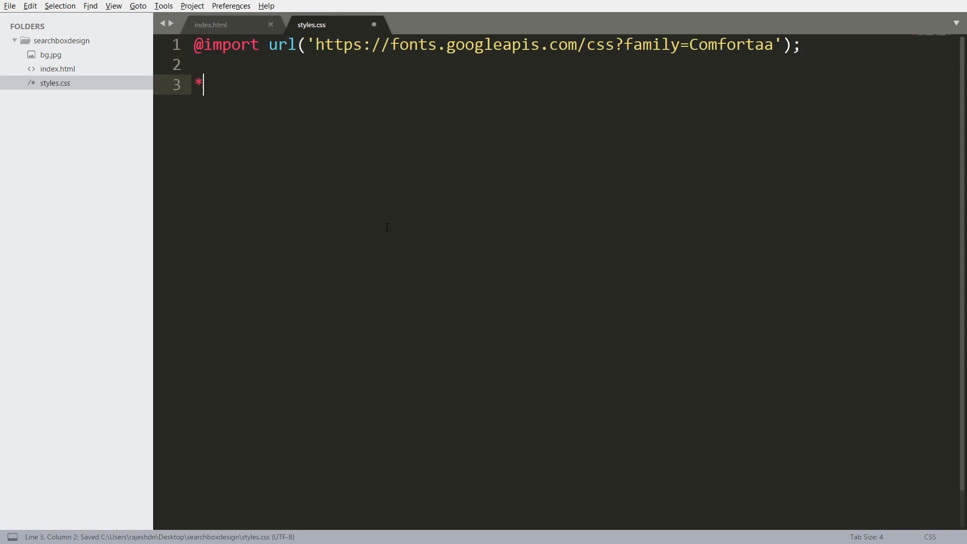
{"action": "type", "text": "{margin"}
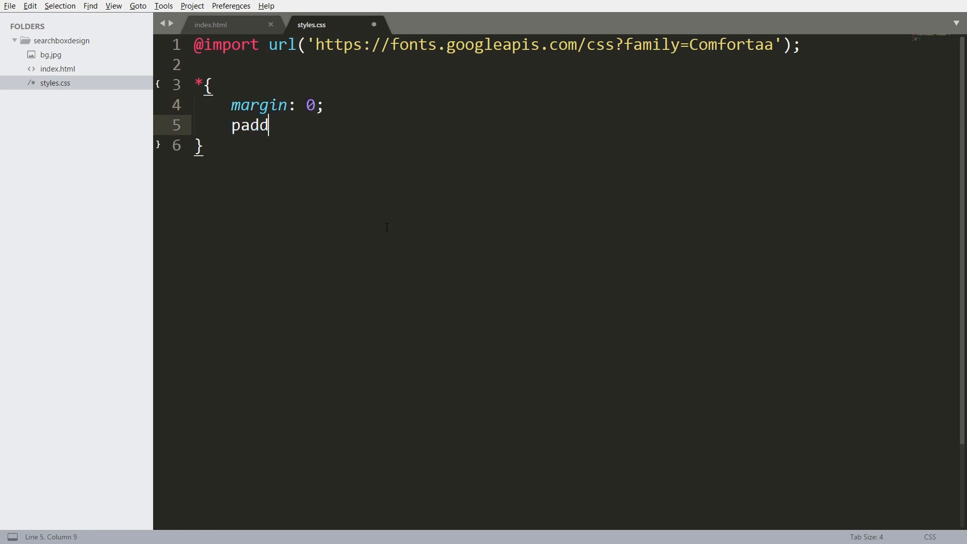
{"action": "type", "text": "ing: 0;"}
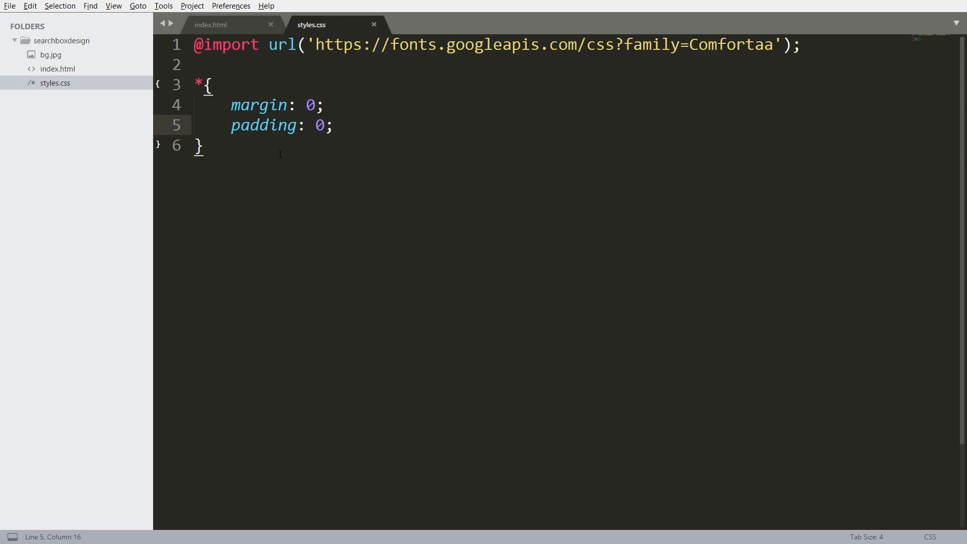
{"action": "type", "text": "outline: none;"}
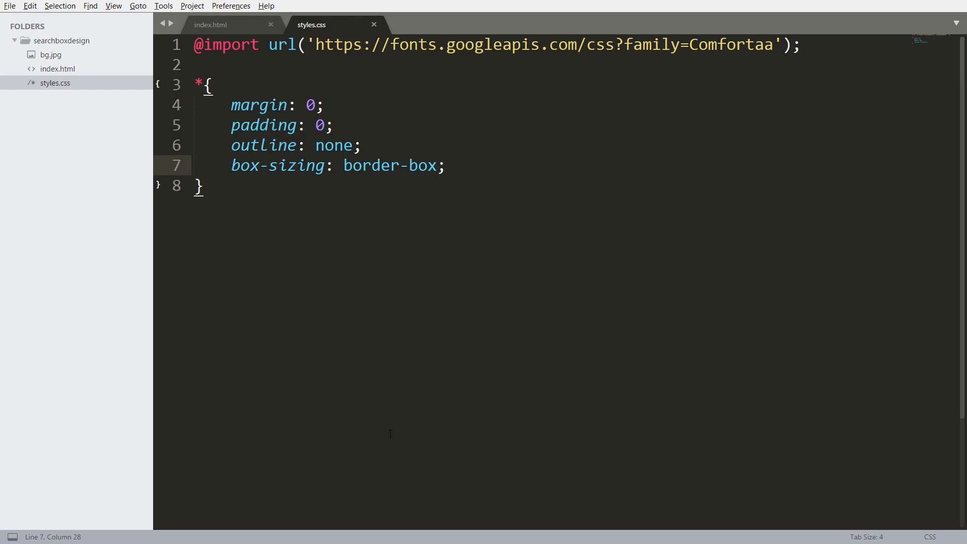
{"action": "type", "text": "font-family: 'Comfortaa', cursive;"}
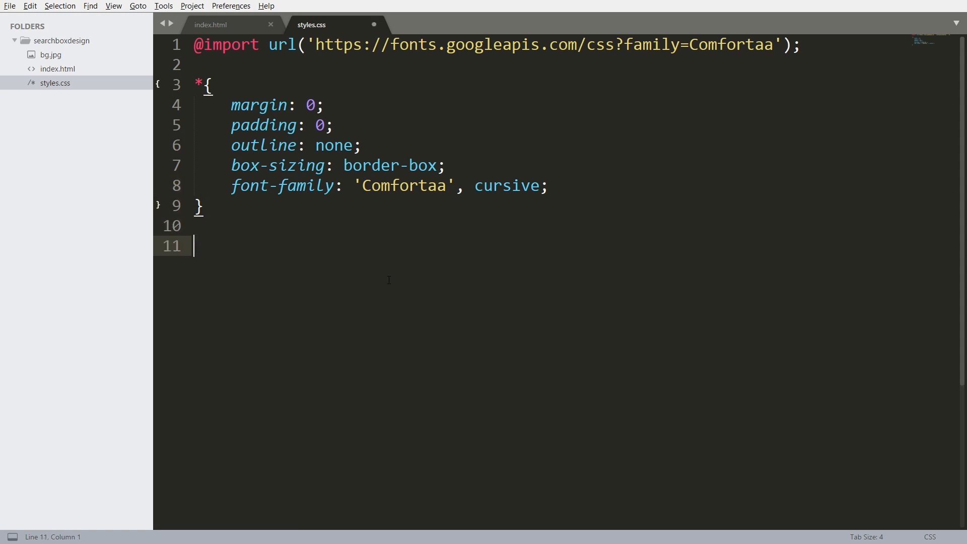
- Give body background: url("bg.jpg") no-repeat center and check it in a narrowed browser
{"action": "type", "text": "body"}
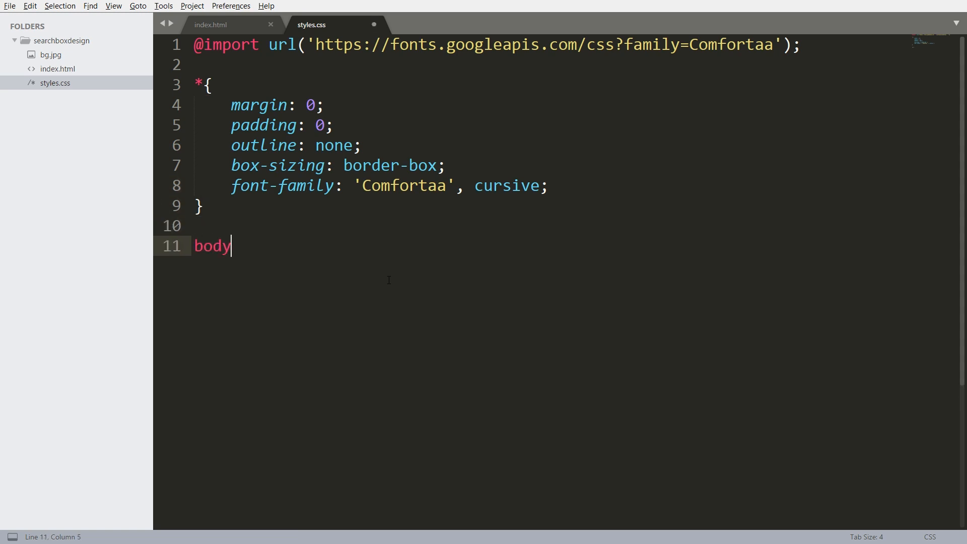
{"action": "type", "text": "{"}
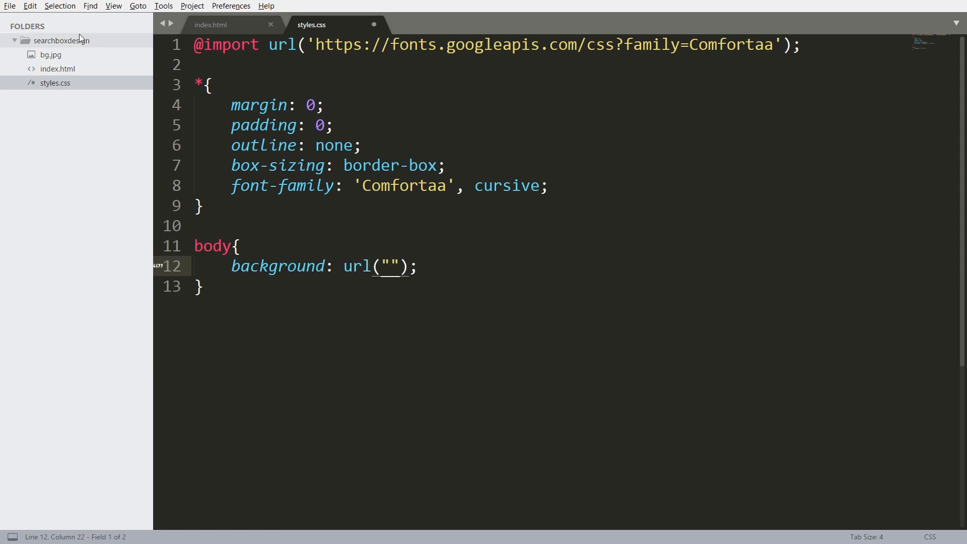
{"action": "left_click", "coordinate": [50, 55]}
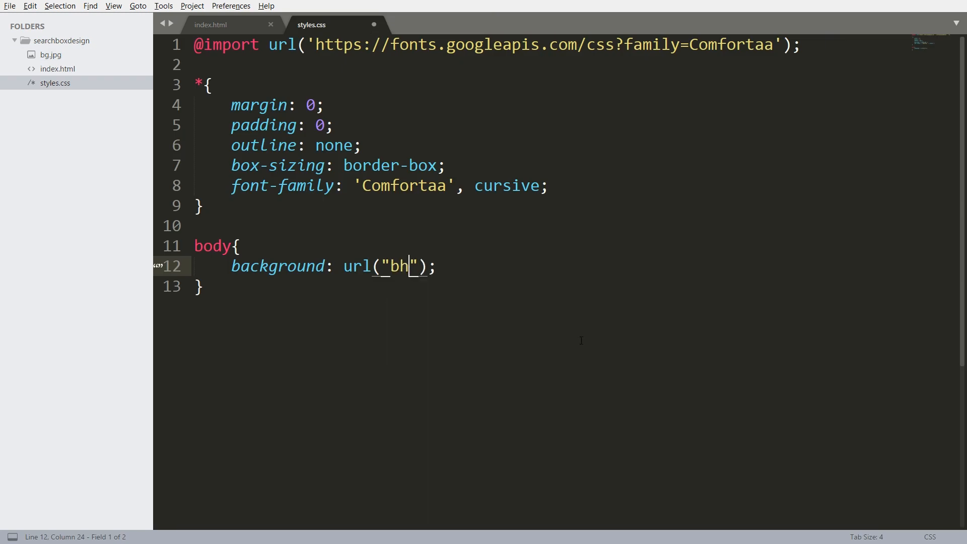
{"action": "type", "text": "g."}
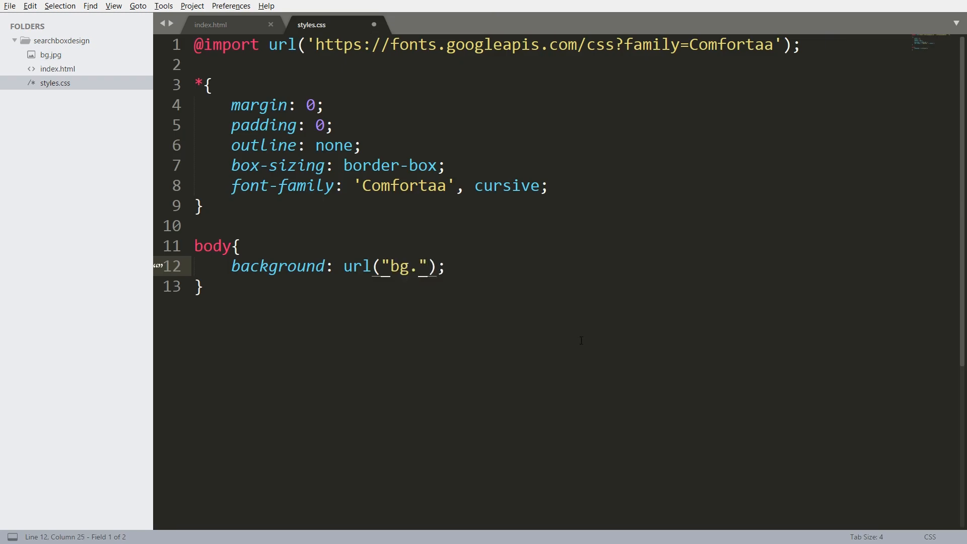
{"action": "type", "text": "jpg"}
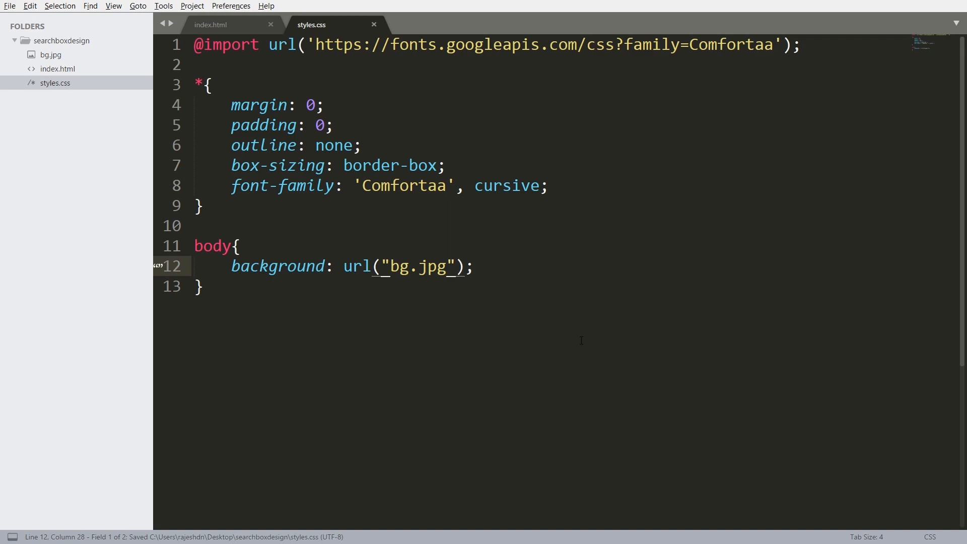
{"action": "left_click", "coordinate": [532, 10]}
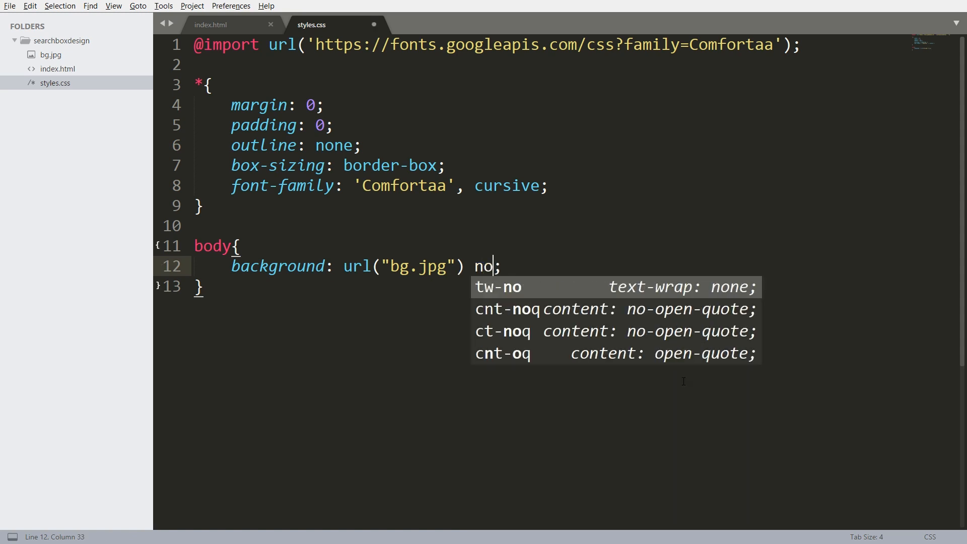
{"action": "type", "text": "-repea"}
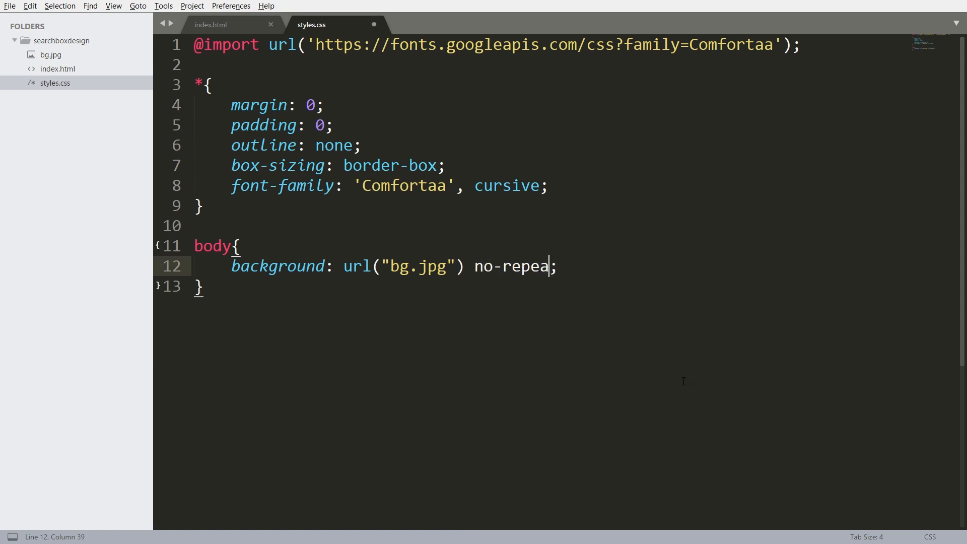
{"action": "type", "text": "t center"}
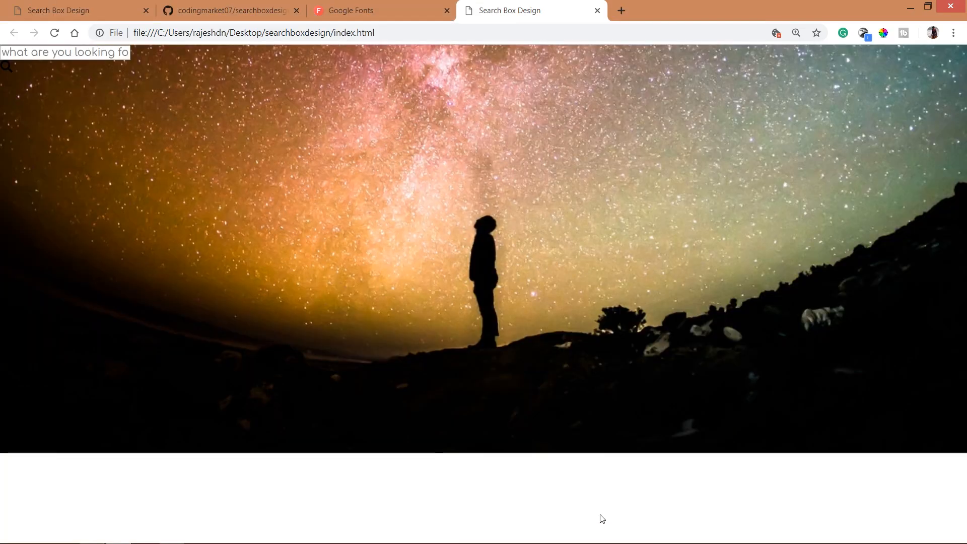
{"action": "mouse_move", "coordinate": [899, 28]}
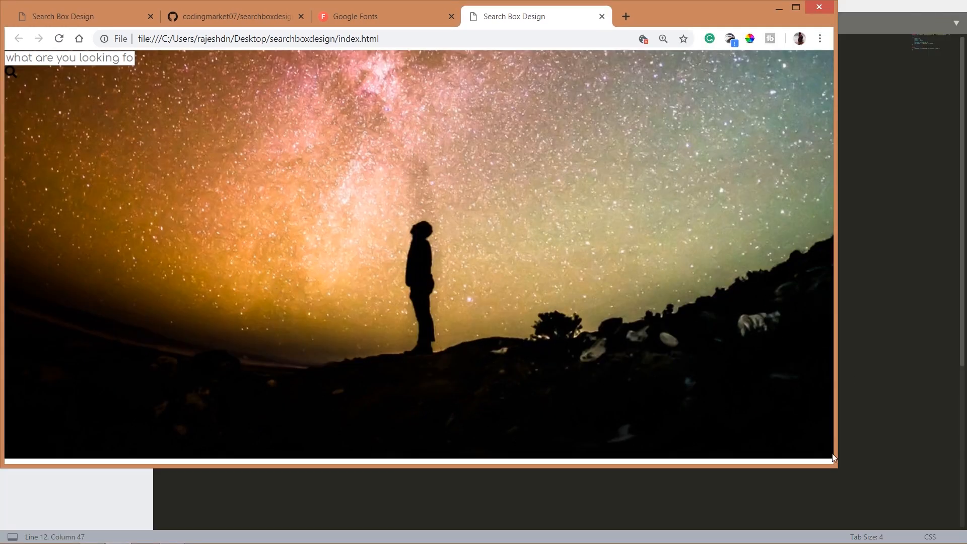
{"action": "left_click_drag", "start_coordinate": [833, 462], "coordinate": [565, 449]}
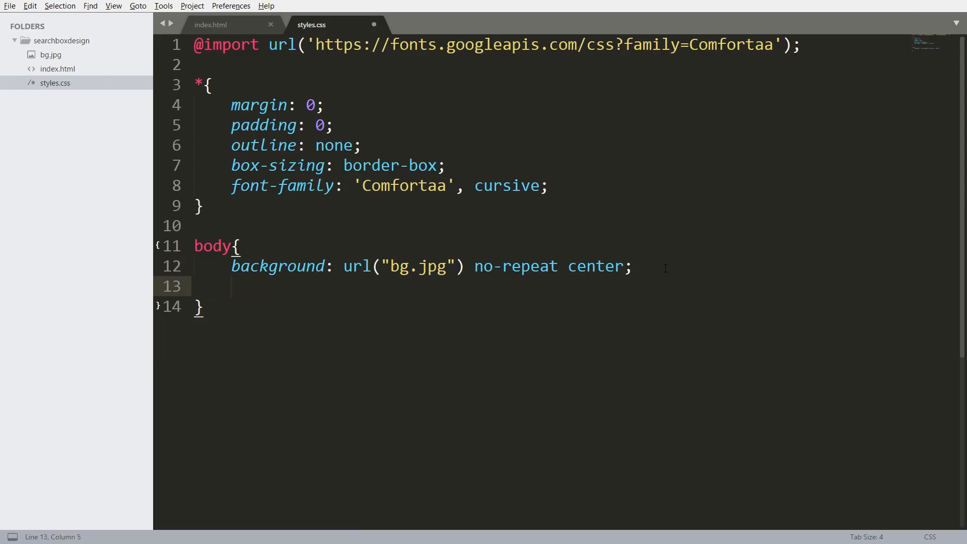
- Add background-size: cover, width 100% and height 100vh, then reload the preview
{"action": "type", "text": "backgrounds"}
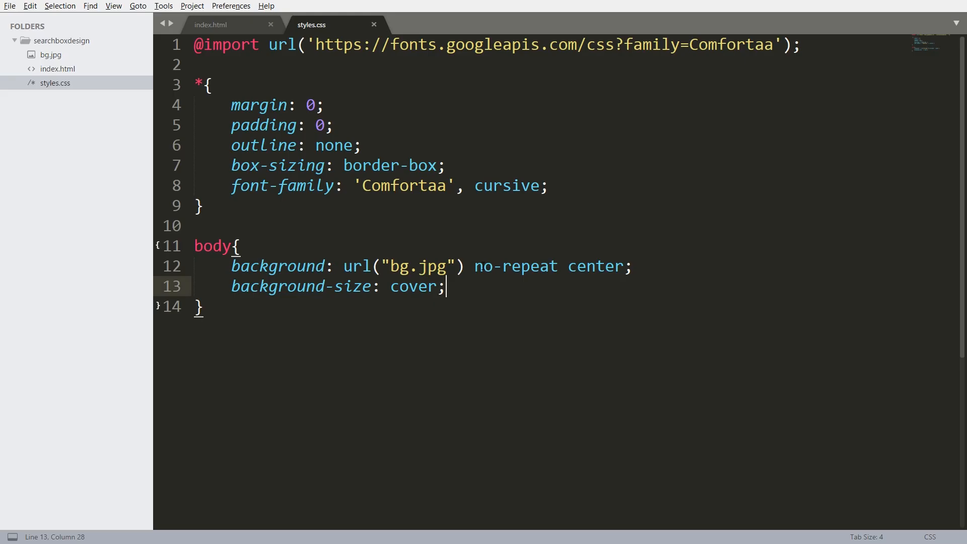
{"action": "type", "text": "width: 100"}
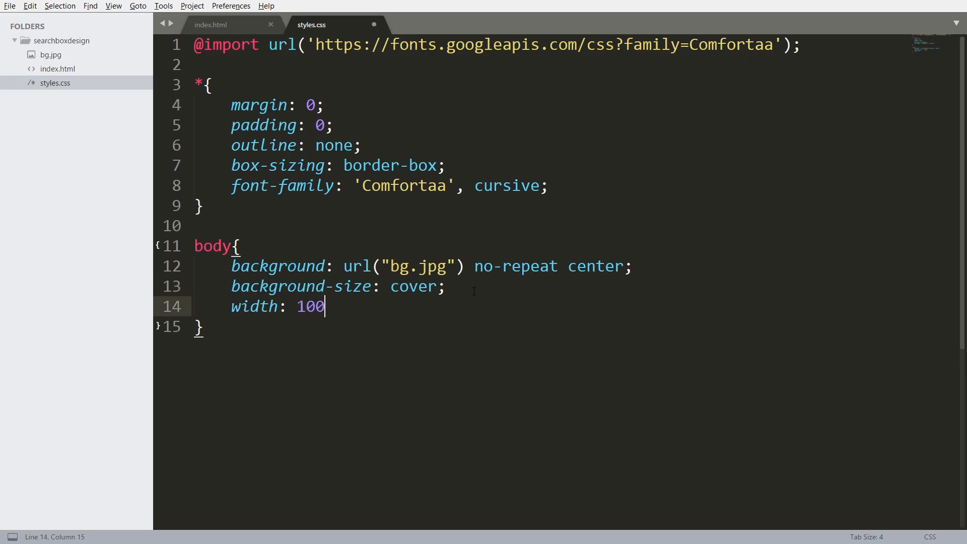
{"action": "type", "text": "%;"}
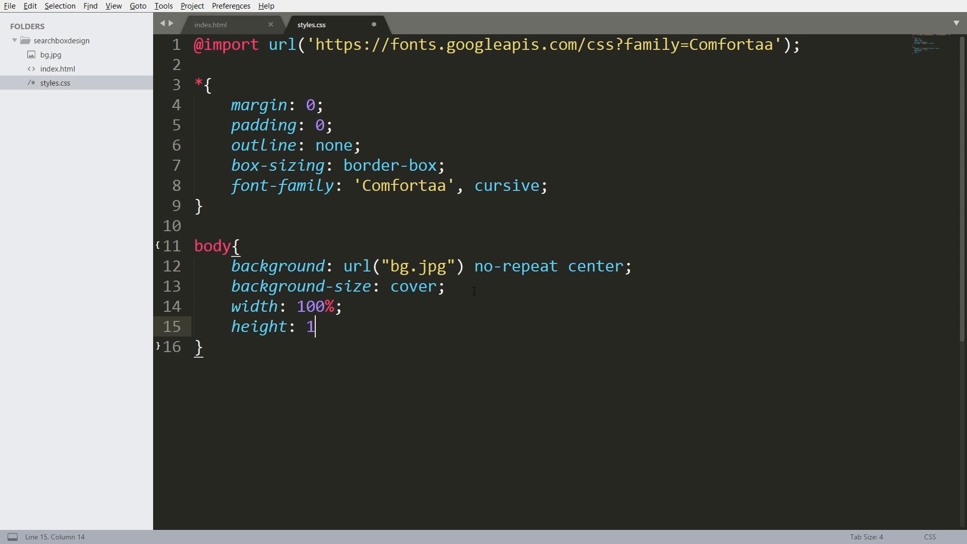
{"action": "type", "text": "00vh;"}
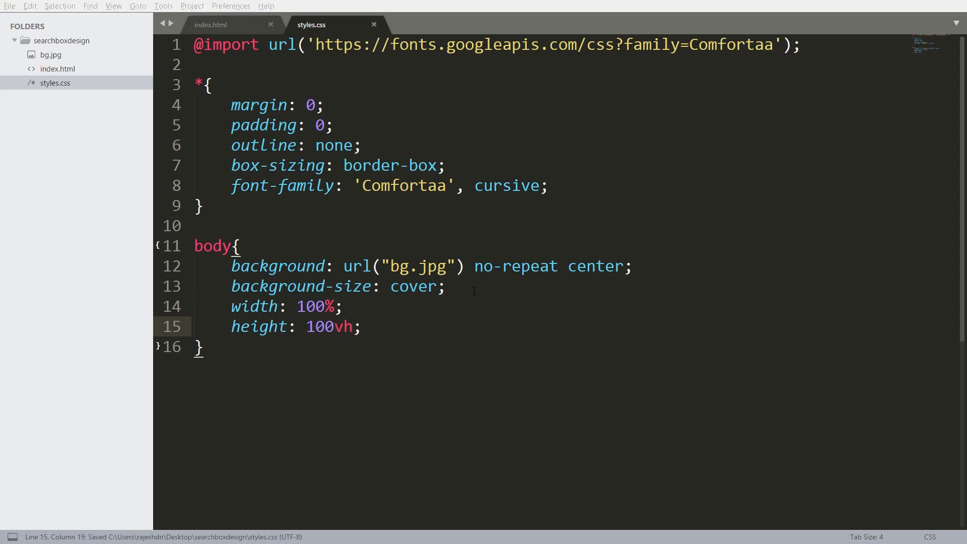
{"action": "left_click", "coordinate": [531, 10]}
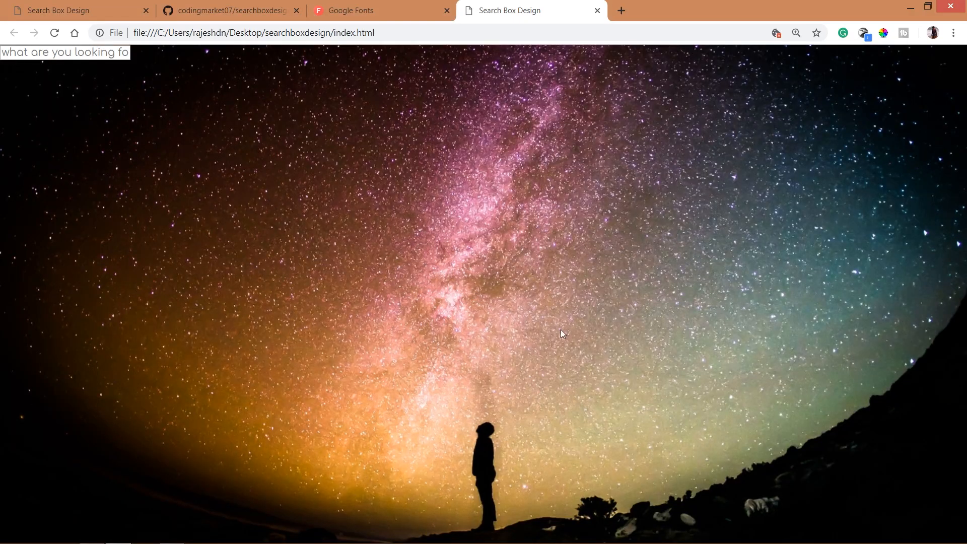
{"action": "key", "text": "alt+tab"}
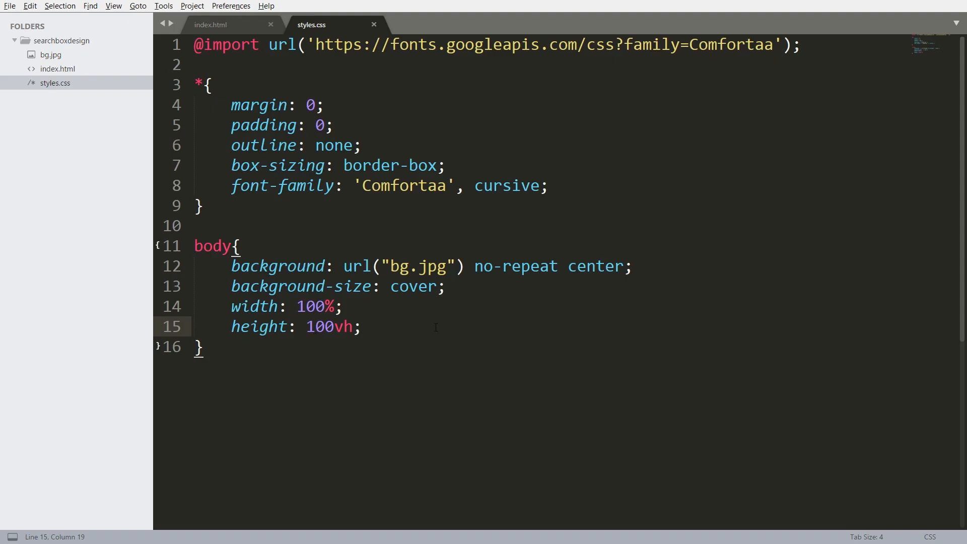
- Start a .wrapper rule with position: absolute, top 50% and left 50%
{"action": "left_click", "coordinate": [216, 24]}
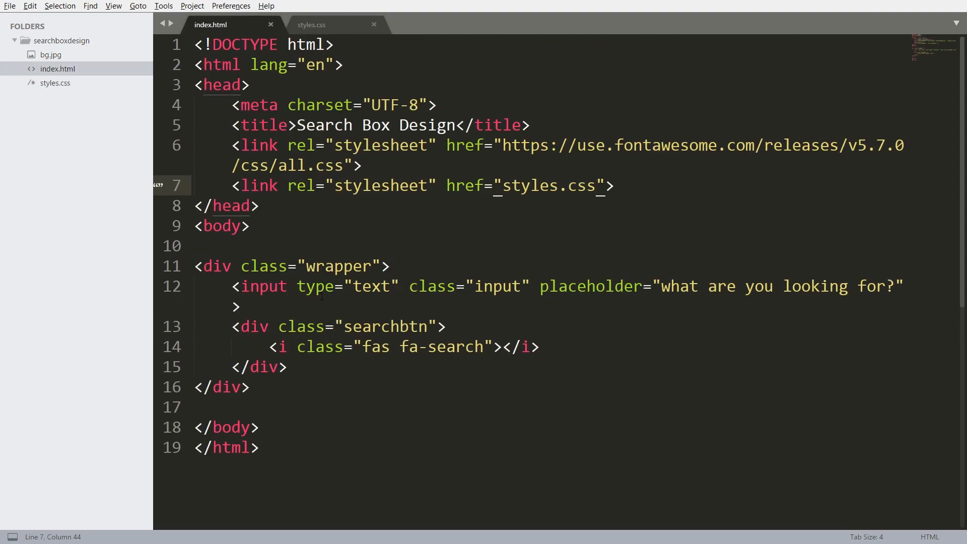
{"action": "double_click", "coordinate": [338, 266]}
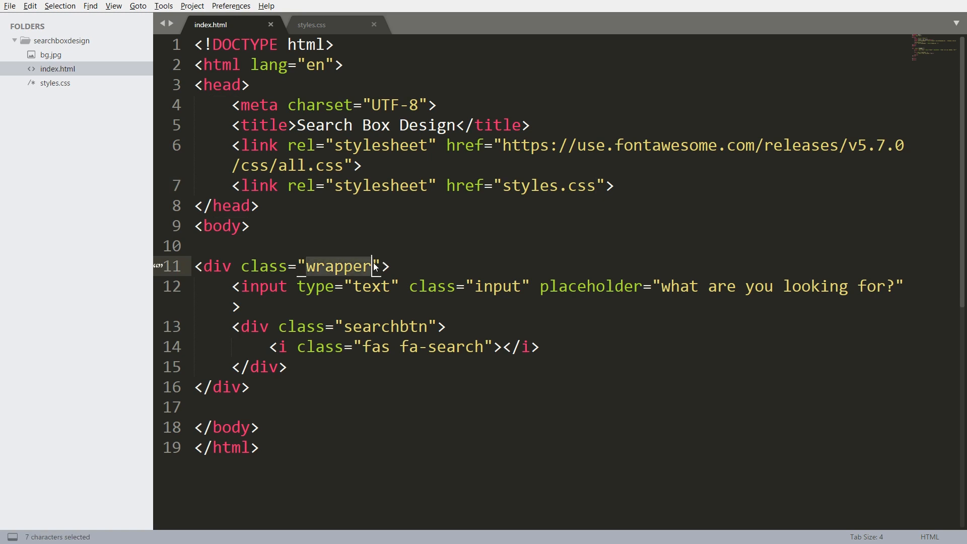
{"action": "left_click", "coordinate": [311, 24]}
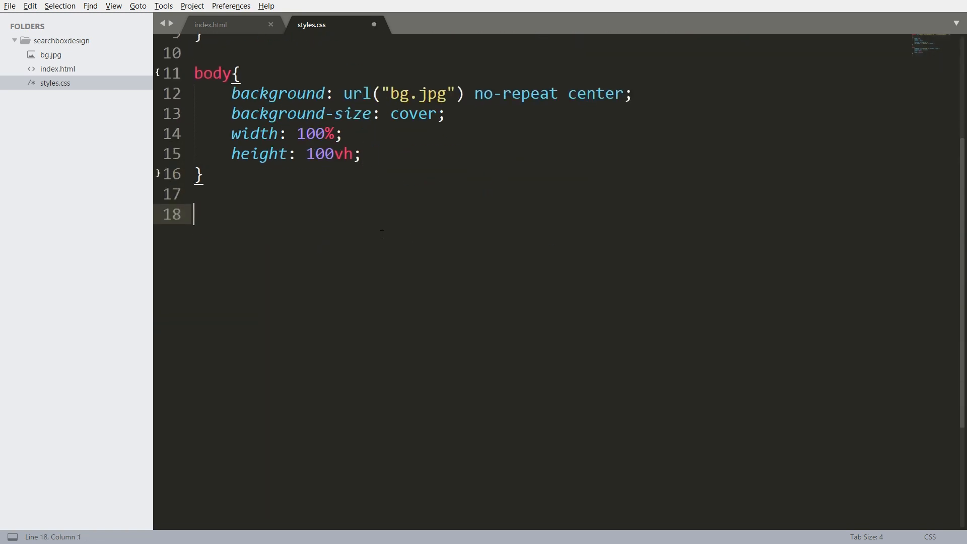
{"action": "type", "text": ".wrapper{"}
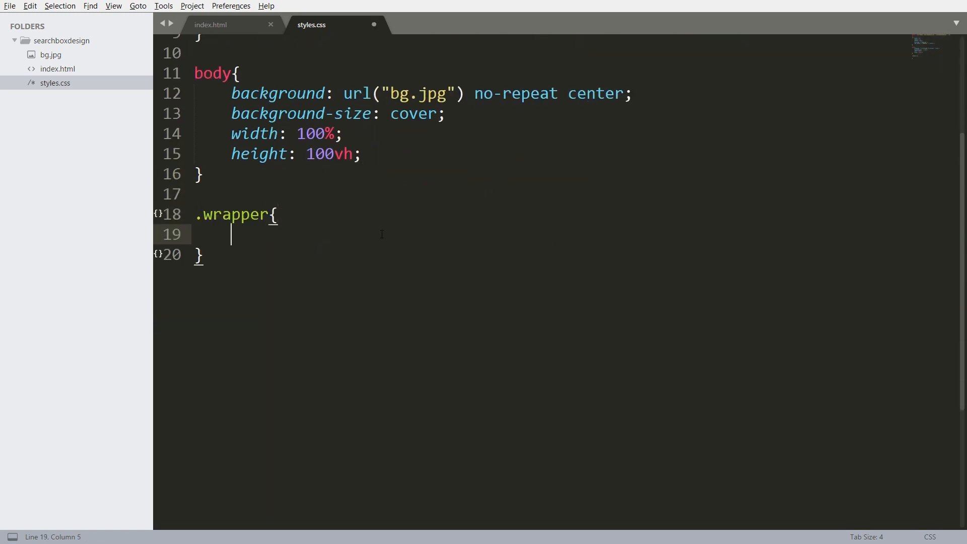
{"action": "type", "text": "position: absolute;"}
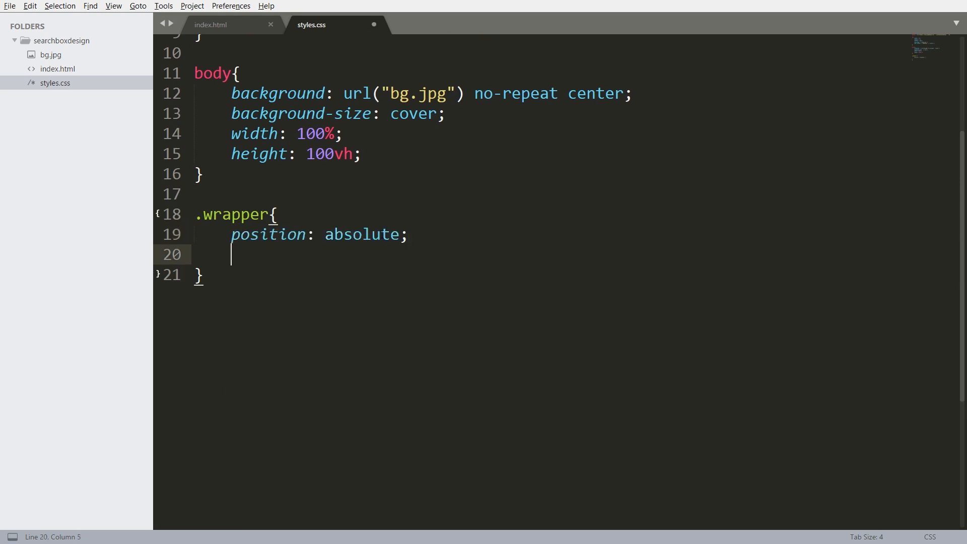
{"action": "type", "text": "top: 50%;"}
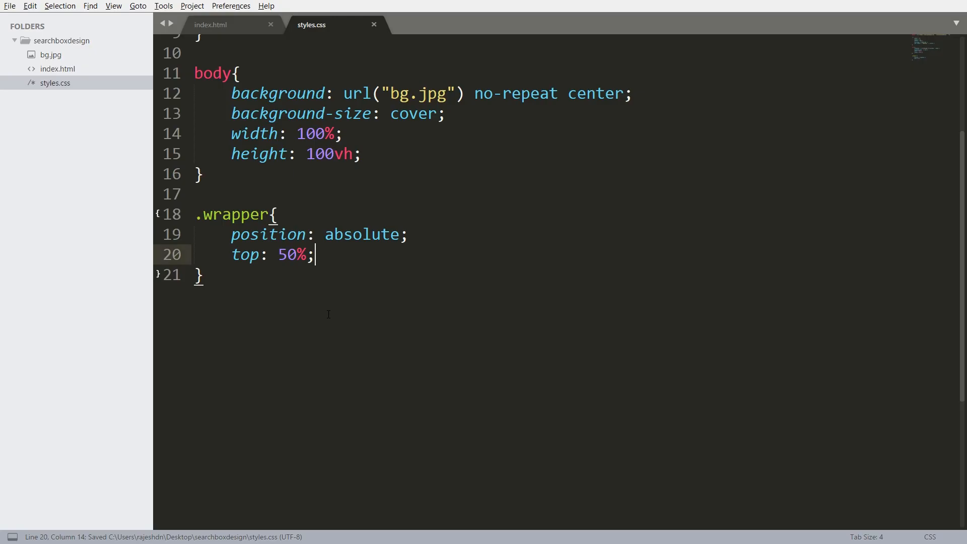
{"action": "type", "text": "left: 50"}
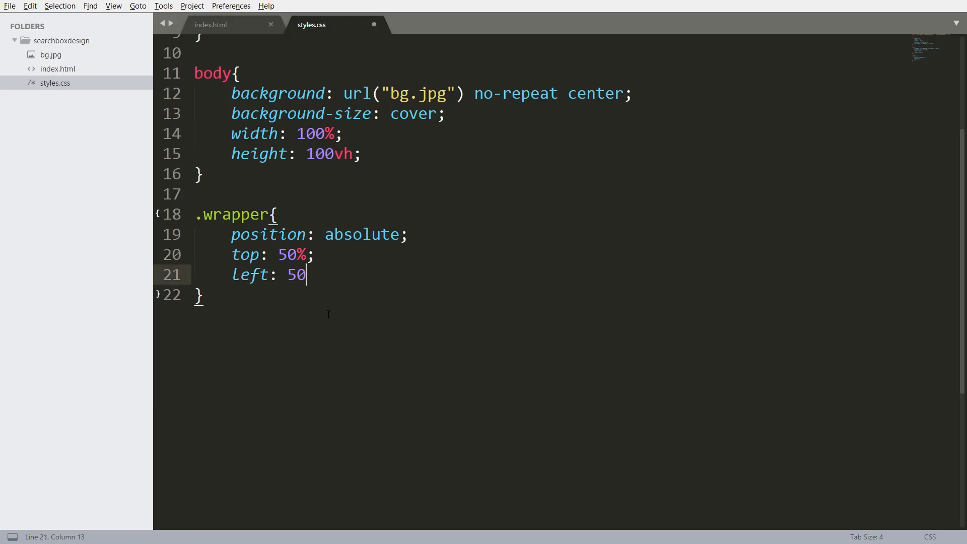
{"action": "type", "text": "%;"}
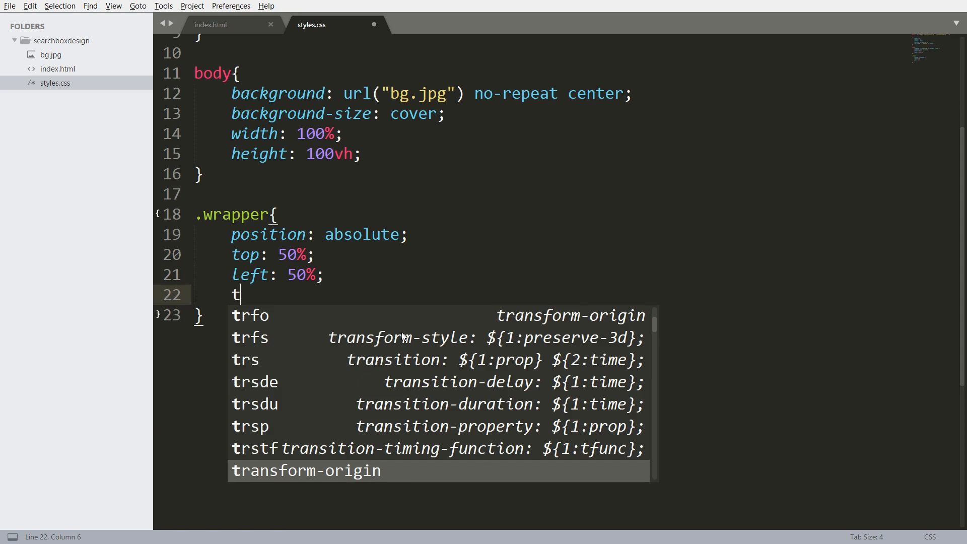
- Add transform: translate(-50%,-50%) to centre the wrapper
{"action": "type", "text": "ra"}
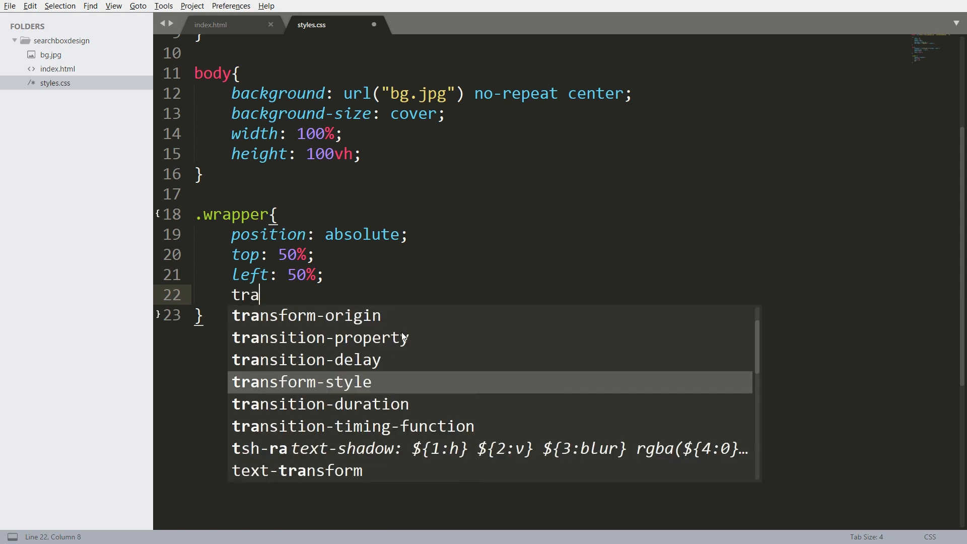
{"action": "type", "text": "sform: translateY();"}
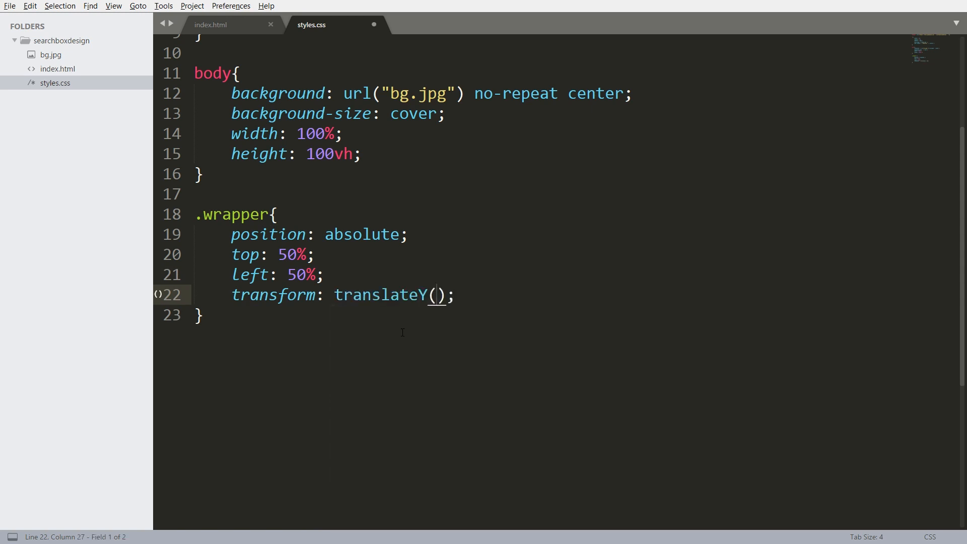
{"action": "type", "text": "-50"}
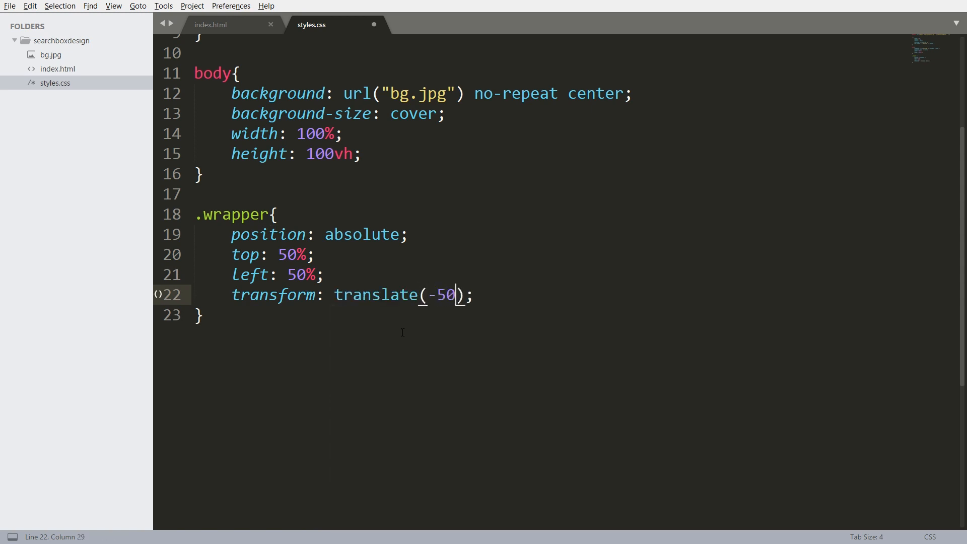
{"action": "type", "text": ",-5"}
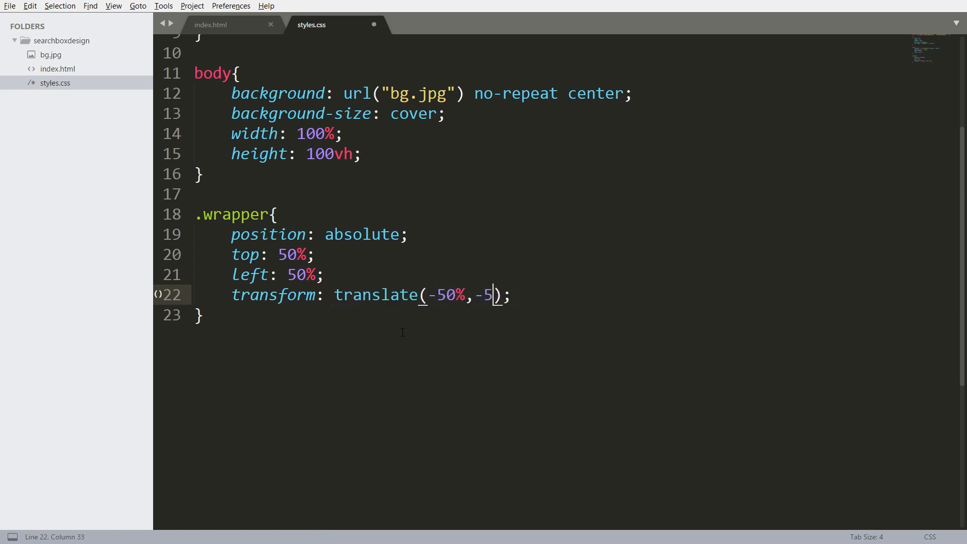
{"action": "type", "text": "0%"}
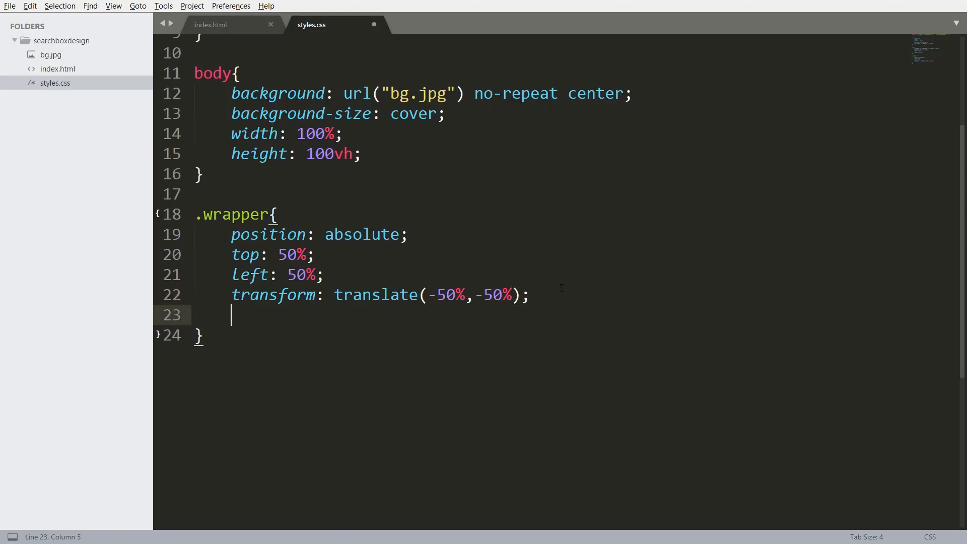
- Give .wrapper background rgba(0,0,0,0.6), max-width 550px and width 100%
{"action": "type", "text": "background:"}
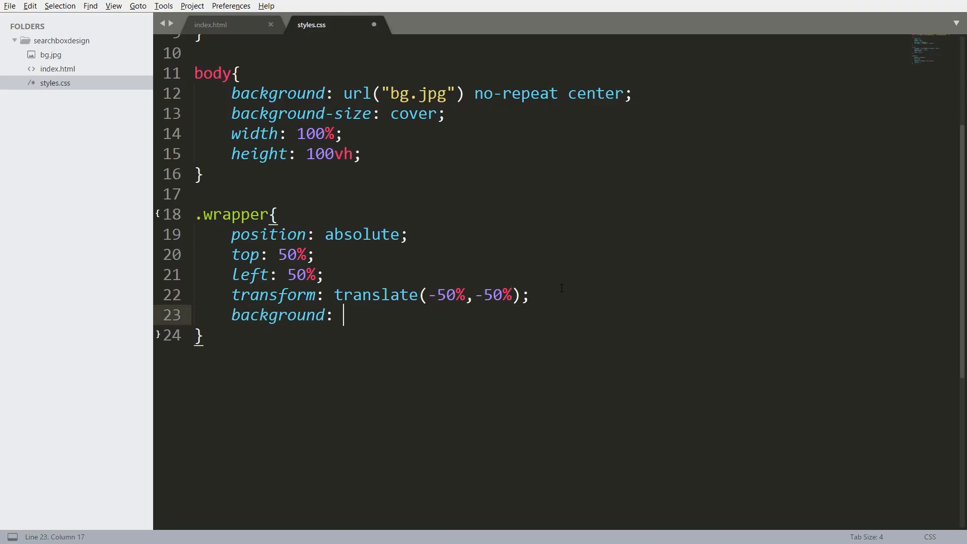
{"action": "type", "text": "rgba();"}
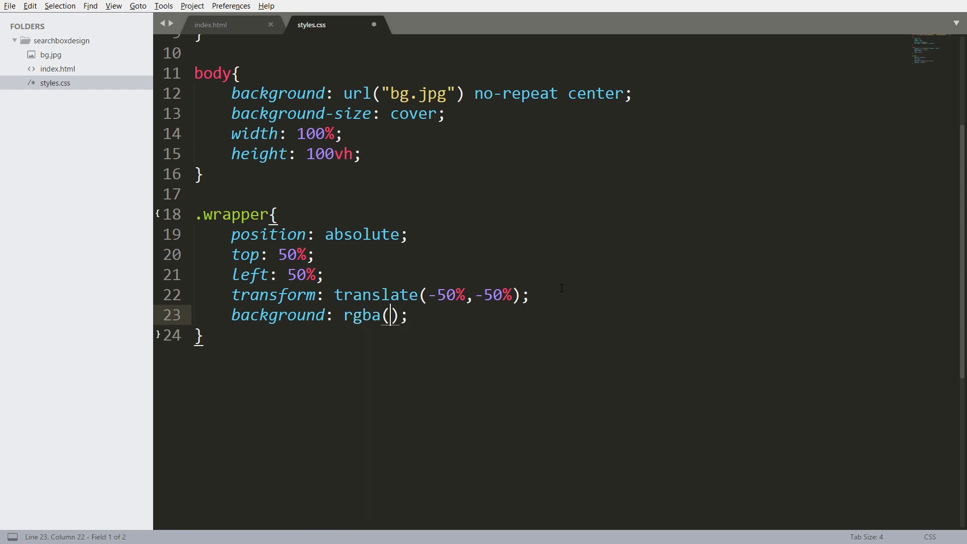
{"action": "type", "text": "0,0,0,"}
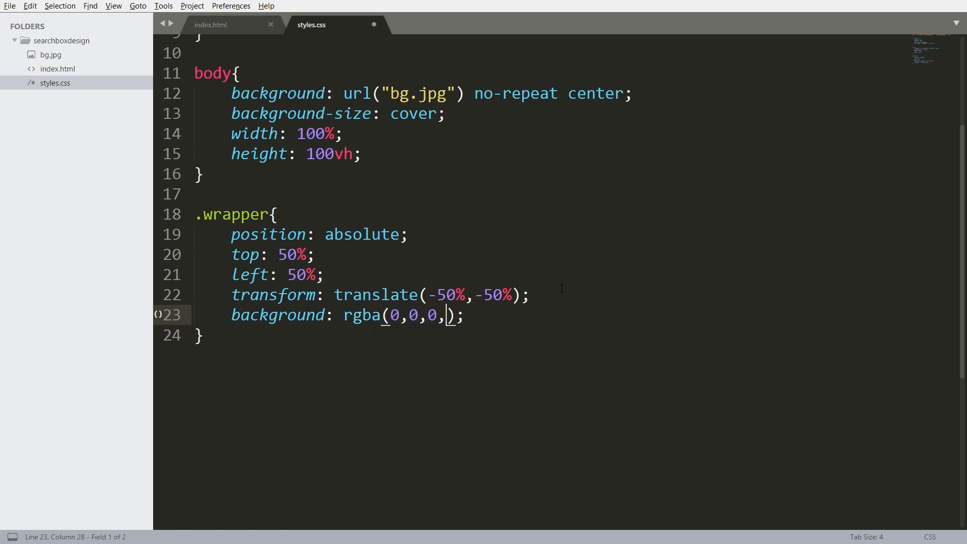
{"action": "type", "text": "0.6"}
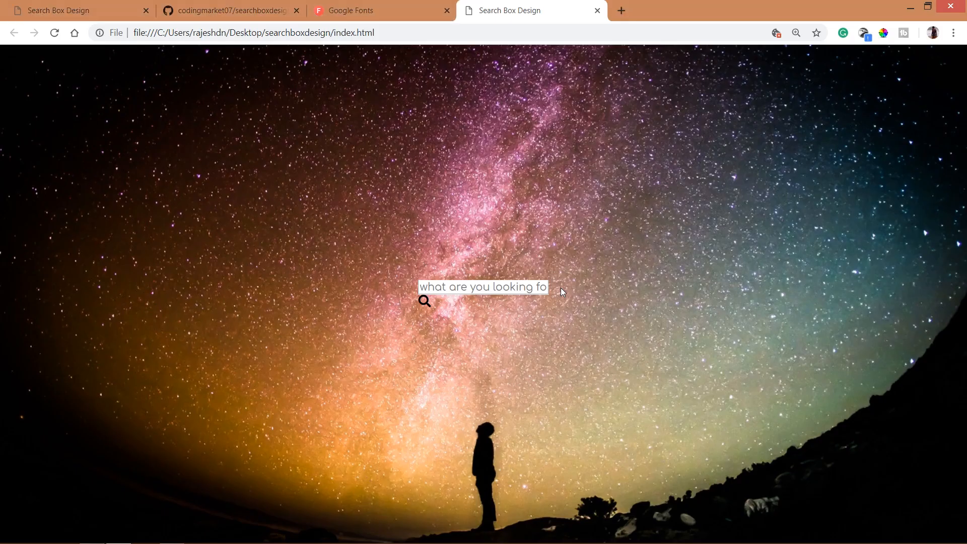
{"action": "left_click", "coordinate": [482, 287]}
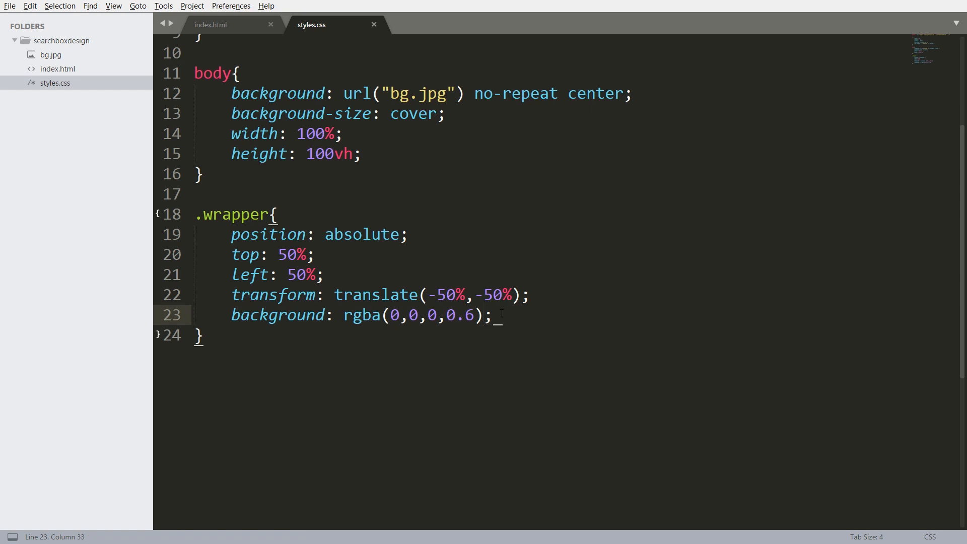
{"action": "key", "text": "enter"}
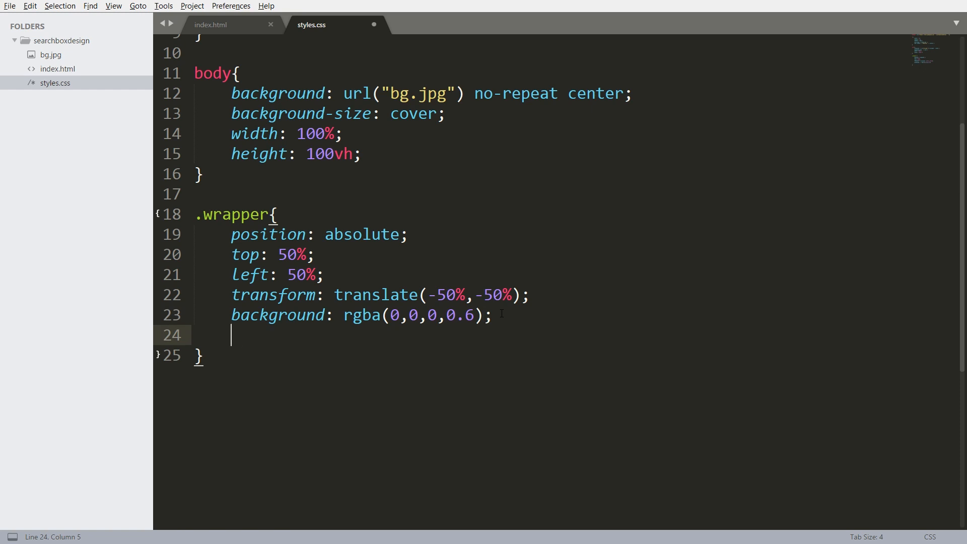
{"action": "type", "text": "max-width: 550"}
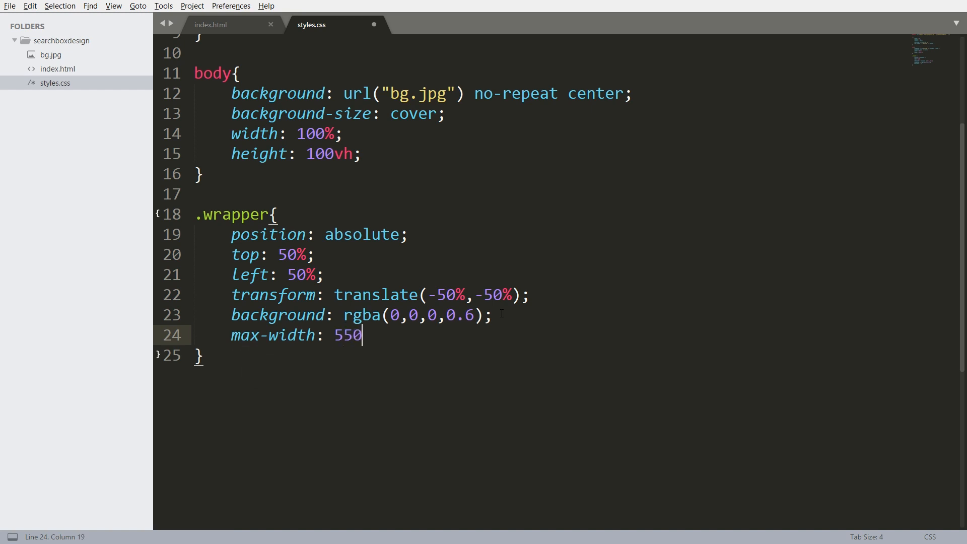
{"action": "type", "text": "px;"}
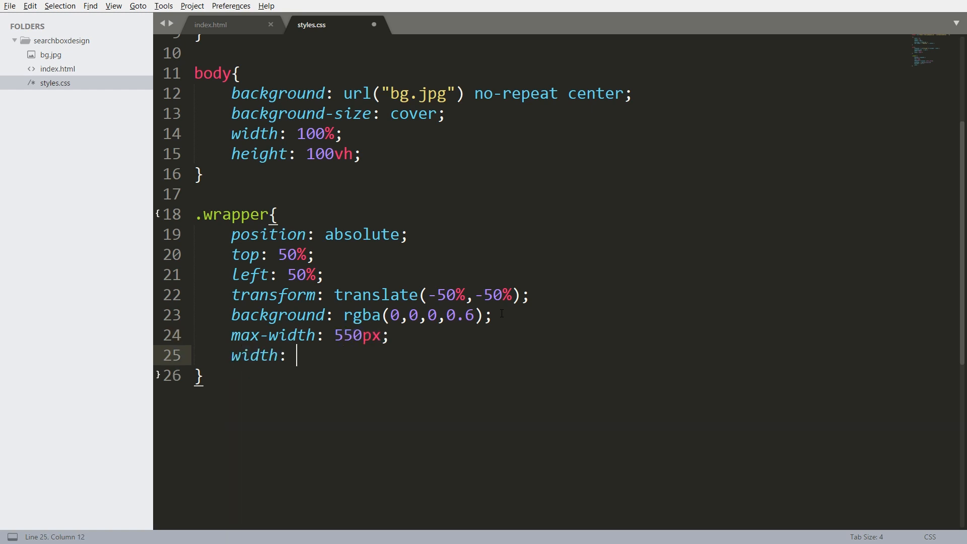
{"action": "type", "text": "100%;"}
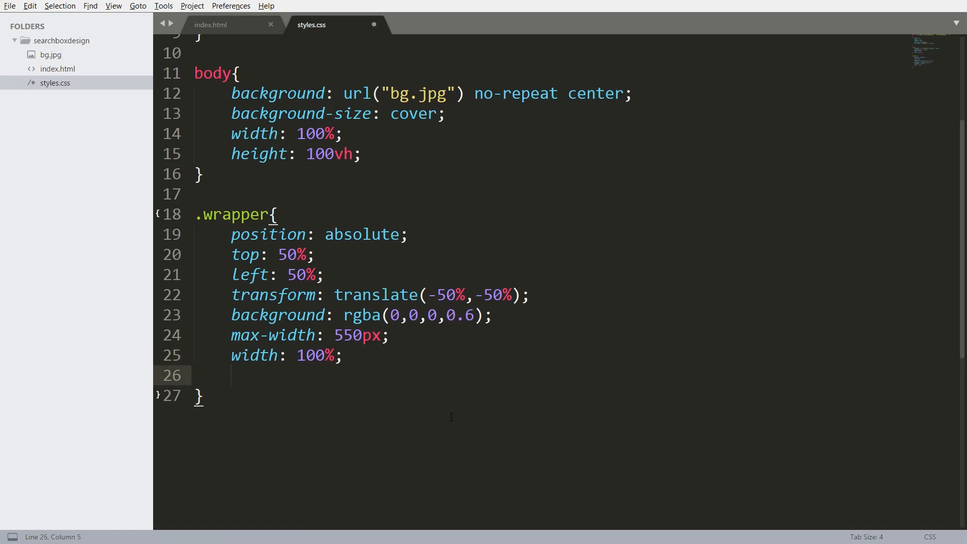
- Add padding 15px, border-radius 5px, display flex and justify-content space-between, then begin .wrapper .input
{"action": "type", "text": "padding: 15px;"}
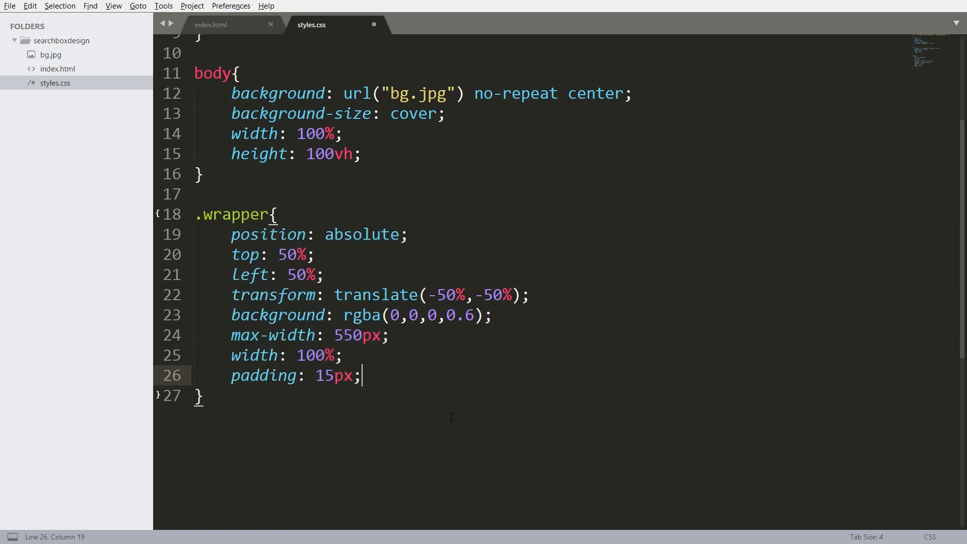
{"action": "type", "text": "border-radius:"}
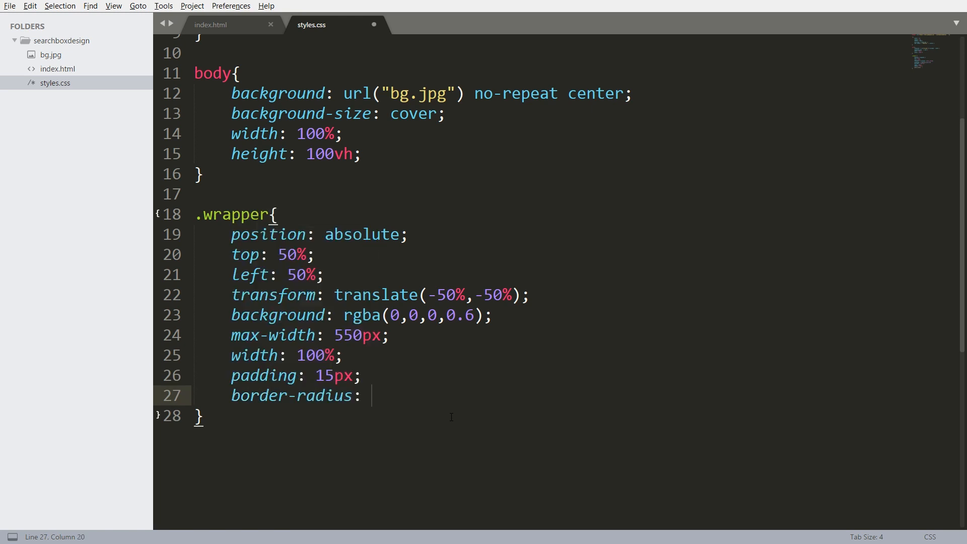
{"action": "type", "text": "5px;"}
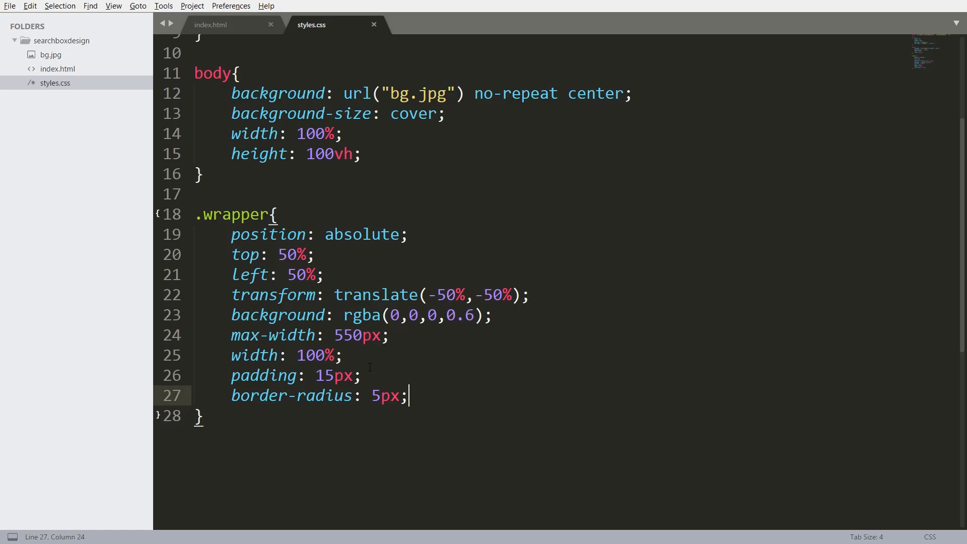
{"action": "type", "text": "display: flex;"}
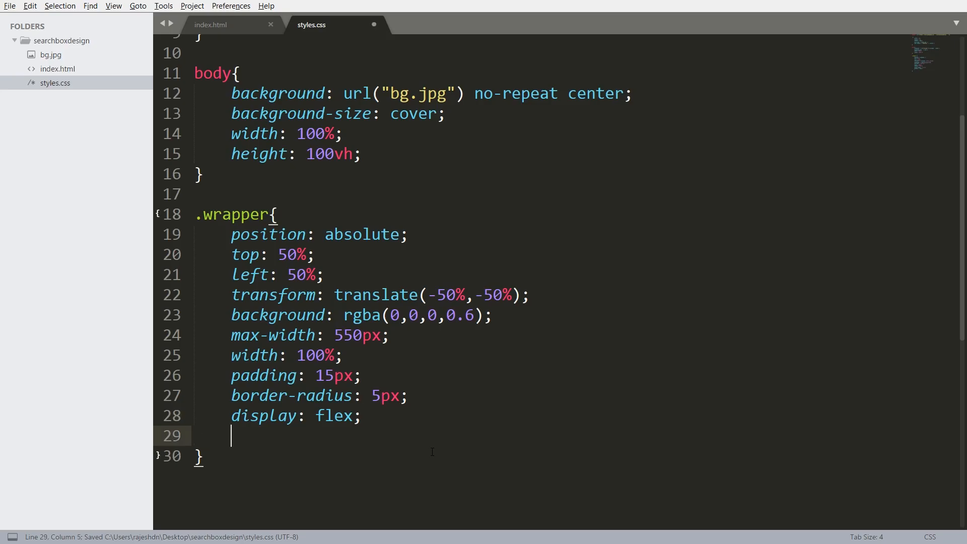
{"action": "type", "text": "j"}
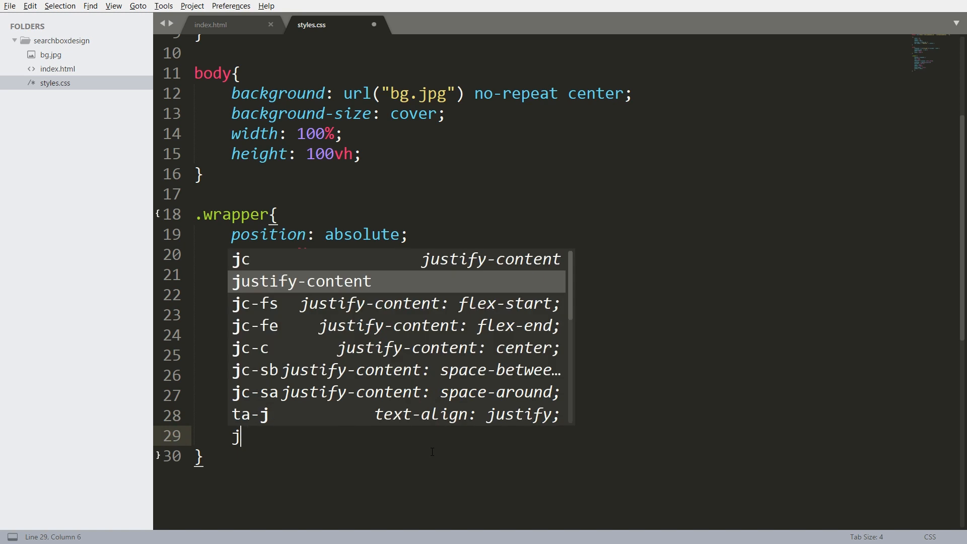
{"action": "key", "text": "Tab"}
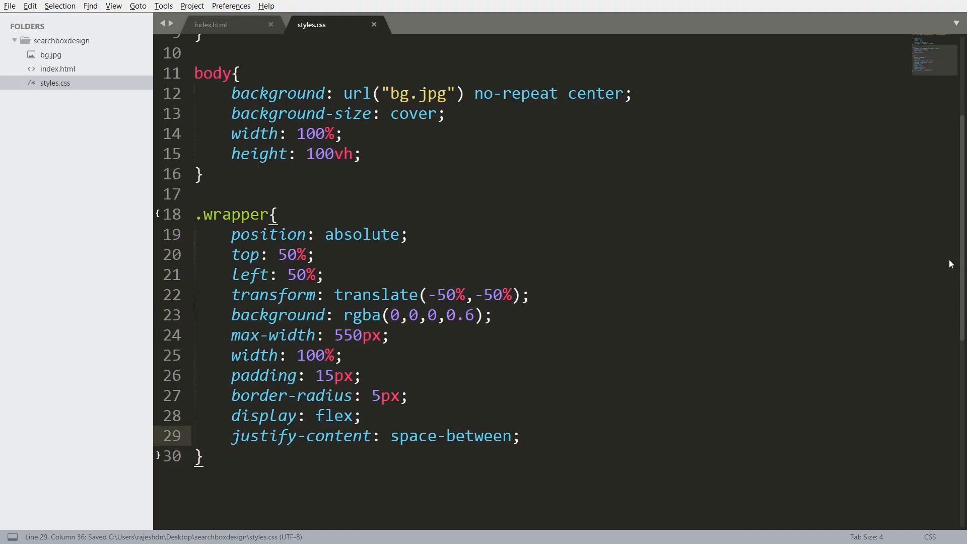
{"action": "scroll", "scroll_direction": "down", "scroll_amount": 3}
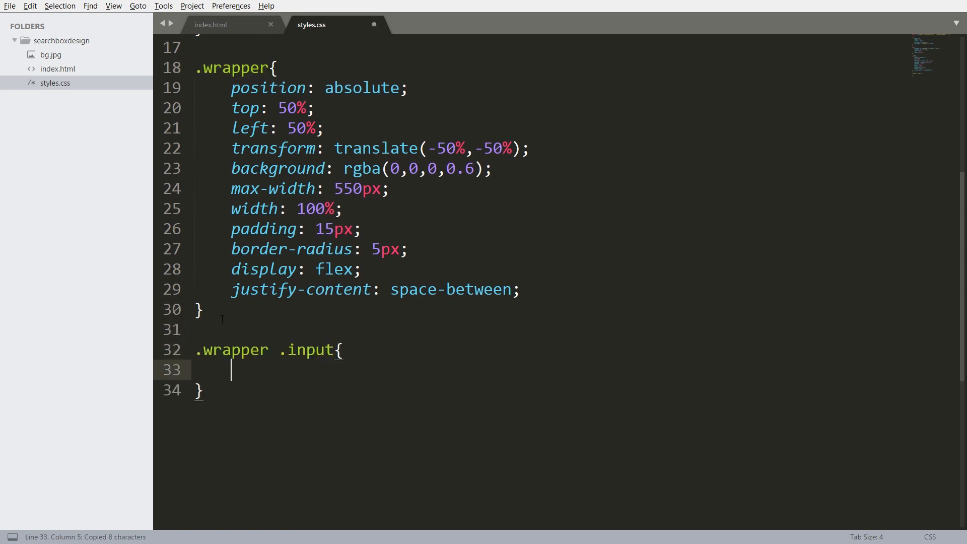
- Give .wrapper .input width 85% and padding 15px 20px
{"action": "left_click", "coordinate": [211, 25]}
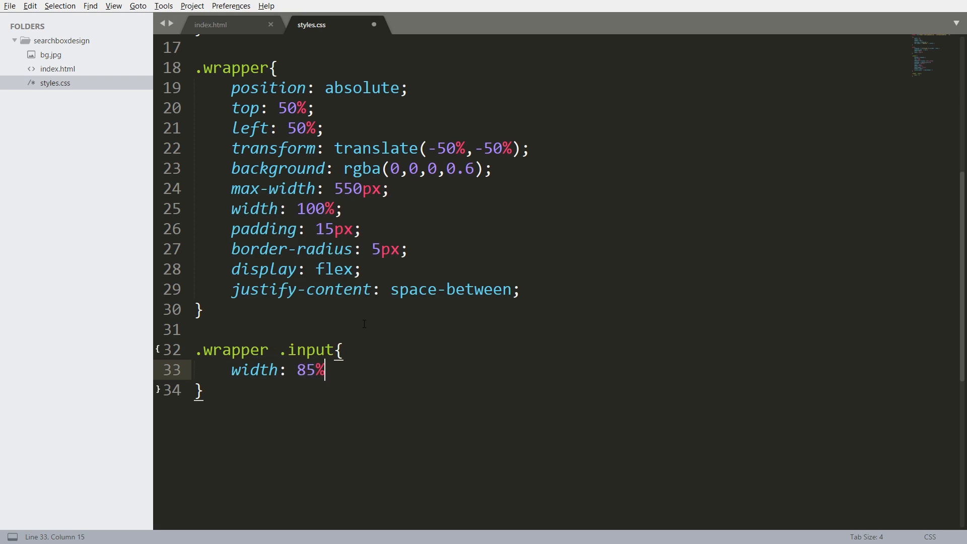
{"action": "type", "text": "padding: 15p"}
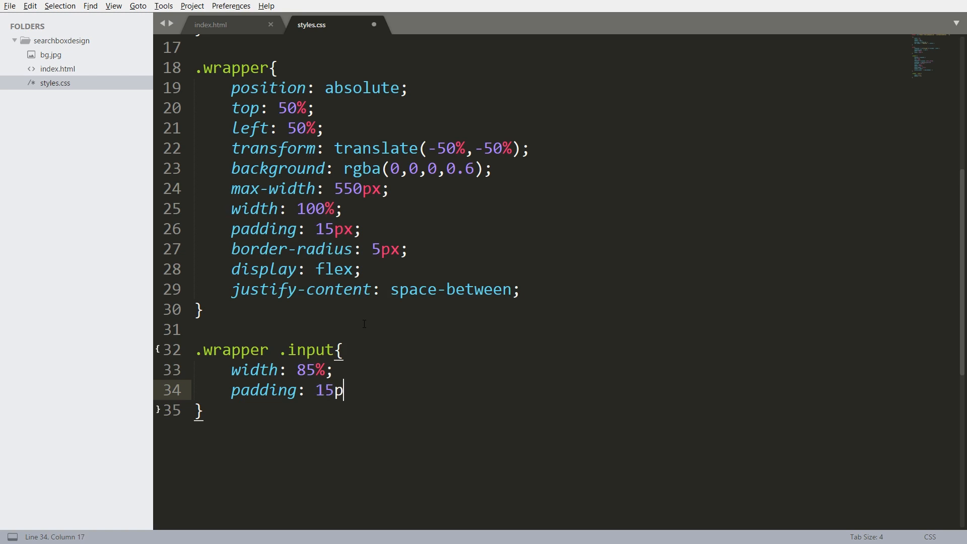
{"action": "type", "text": "x 20px;"}
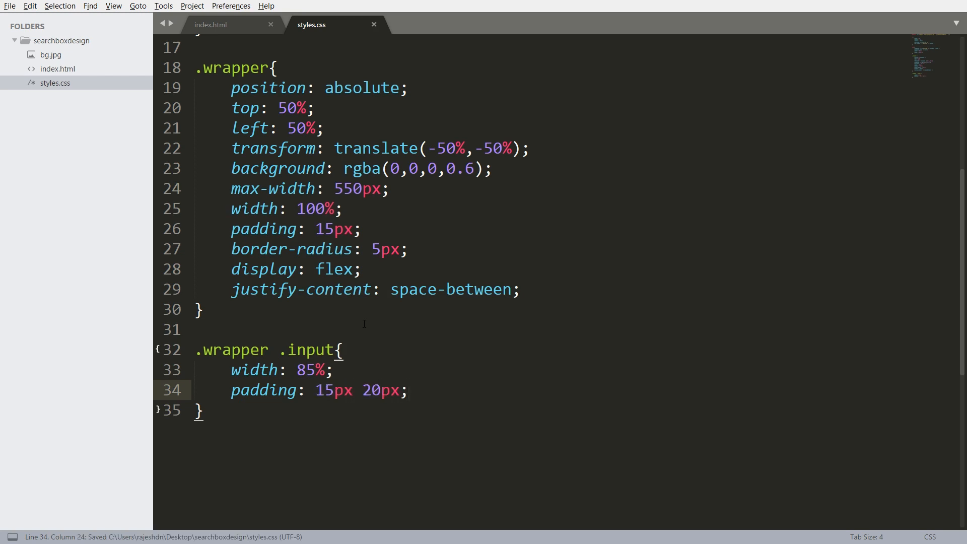
{"action": "left_click", "coordinate": [532, 10]}
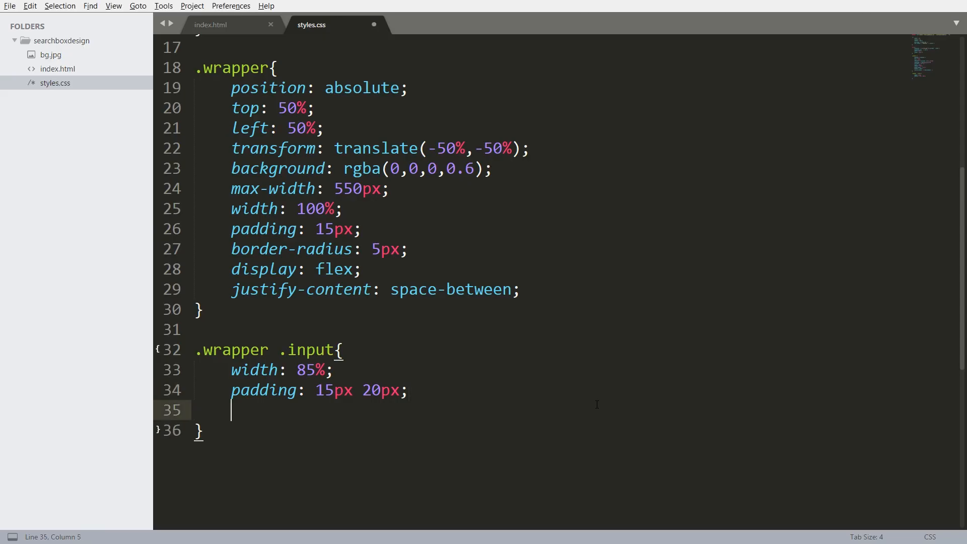
- Add border: none, border-radius 5px and font-weight bold to the input rule
{"action": "type", "text": "border: none;"}
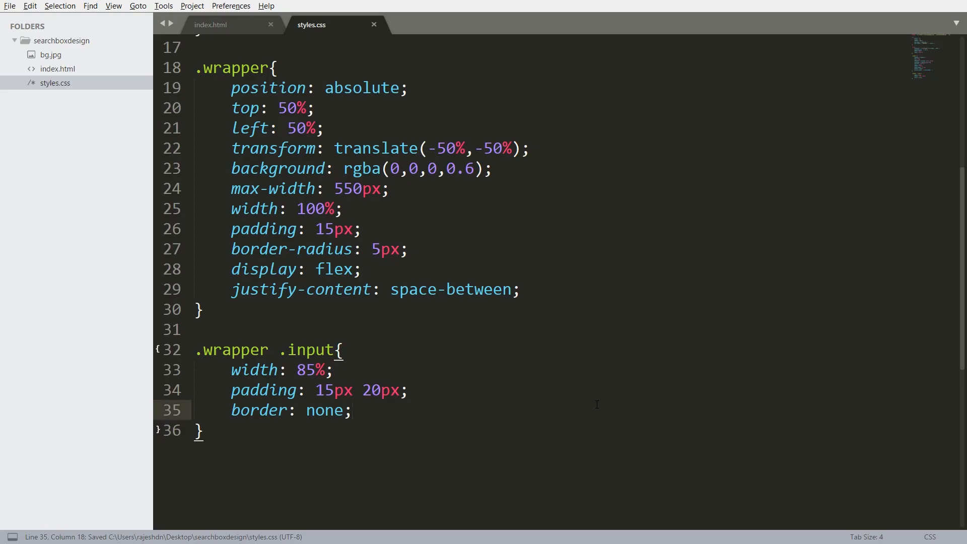
{"action": "type", "text": "border-radius: 5px;"}
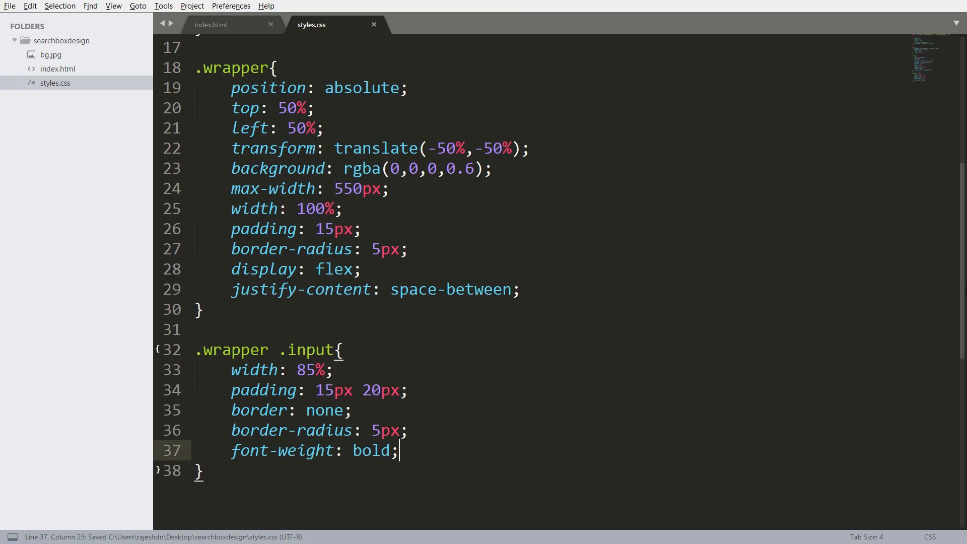
{"action": "scroll", "scroll_direction": "down", "scroll_amount": 3}
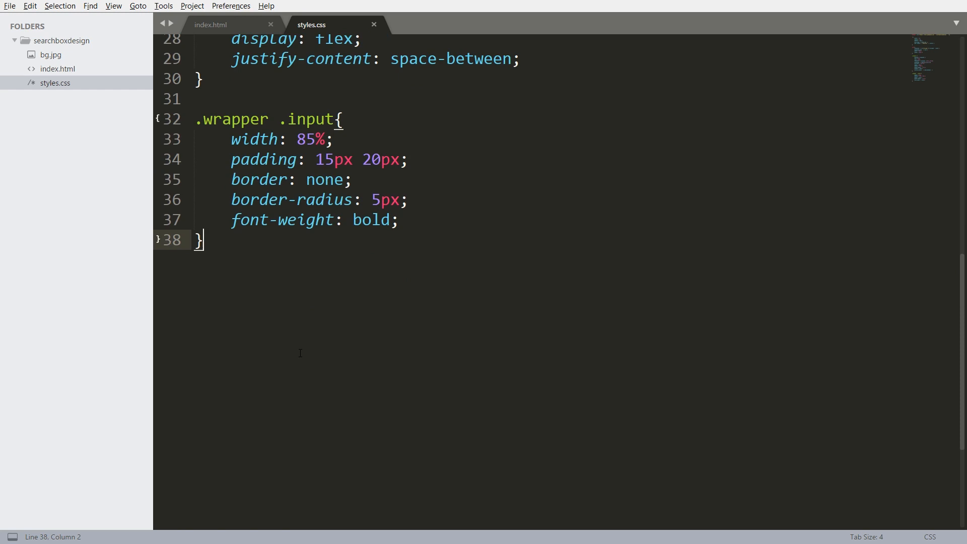
{"action": "key", "text": "enter"}
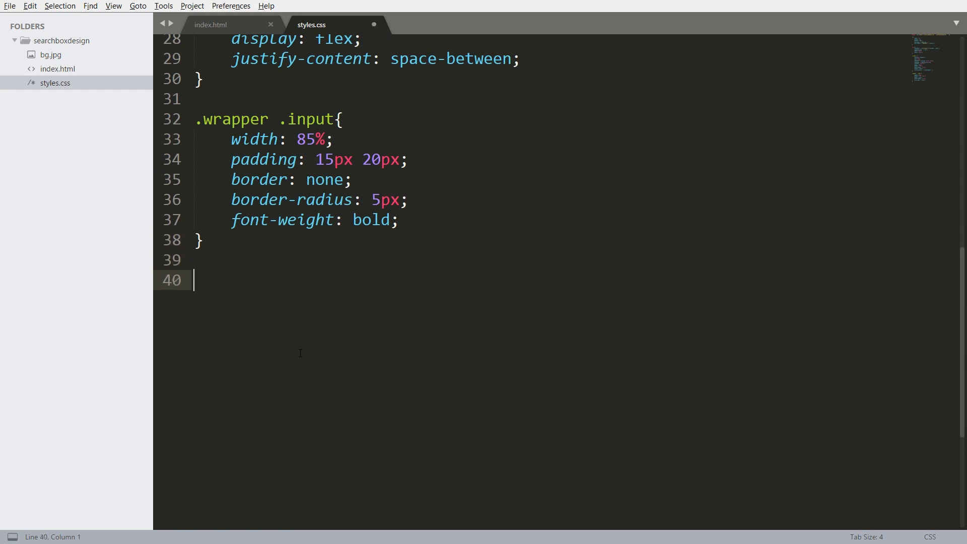
- Start a .searchbtn rule with background #ffec00 and width 10%, after checking the class in the HTML
{"action": "left_click", "coordinate": [211, 24]}
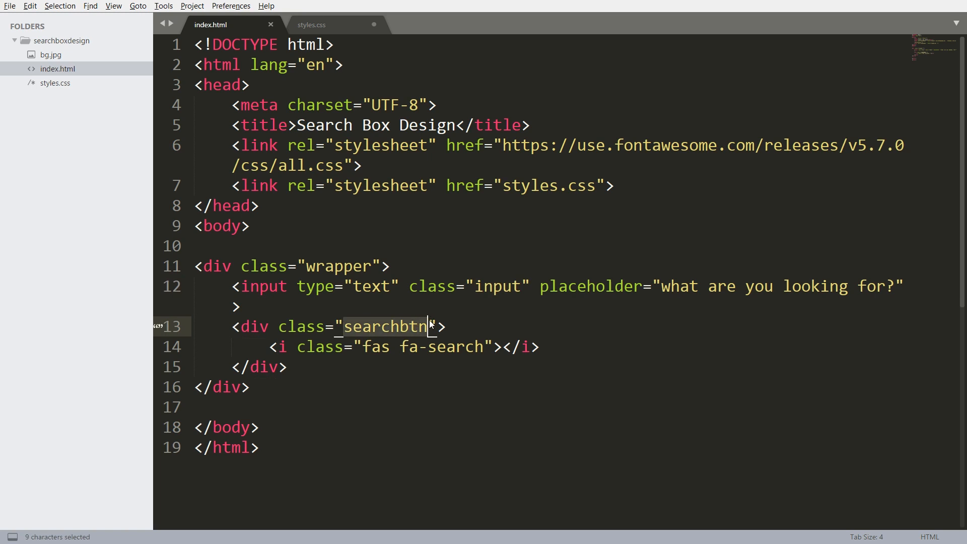
{"action": "left_click", "coordinate": [312, 24]}
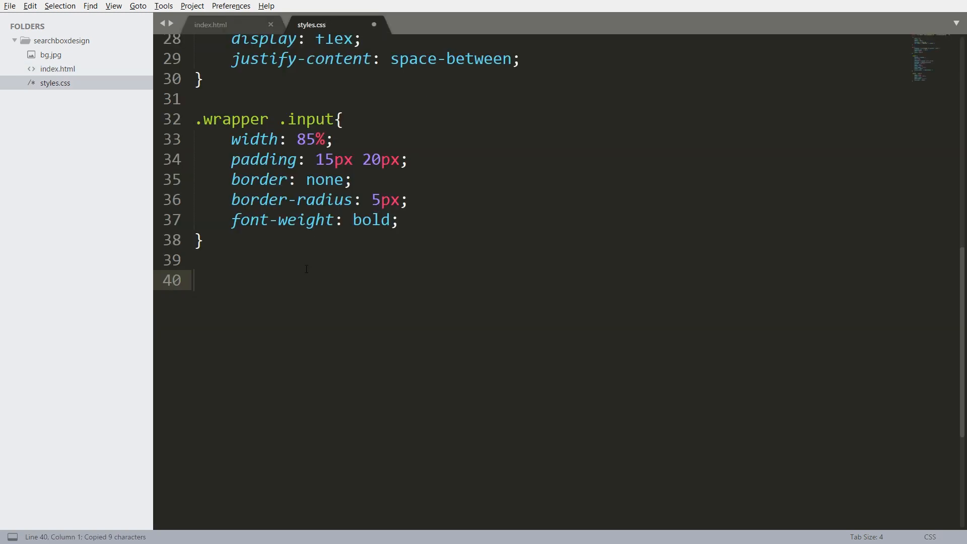
{"action": "type", "text": ".searchbtn{"}
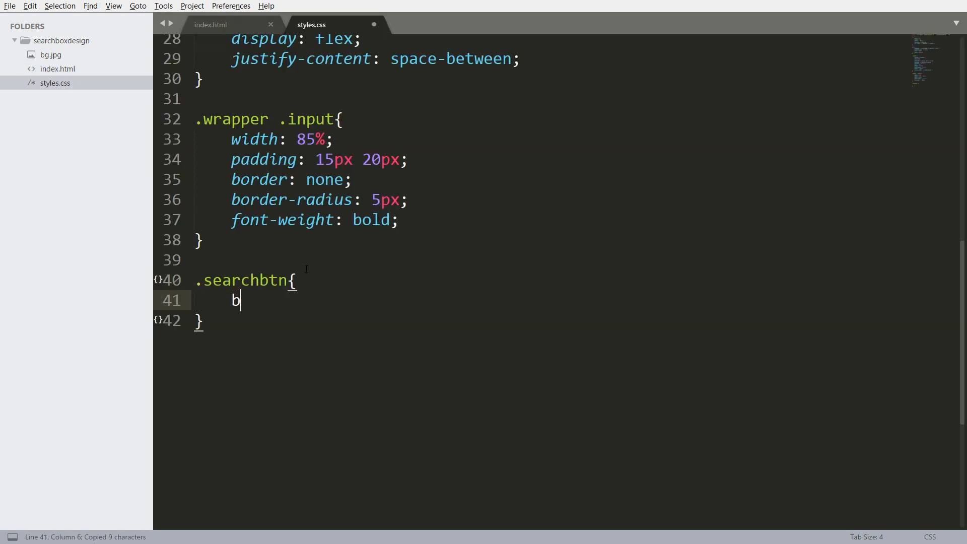
{"action": "type", "text": "ackground: #"}
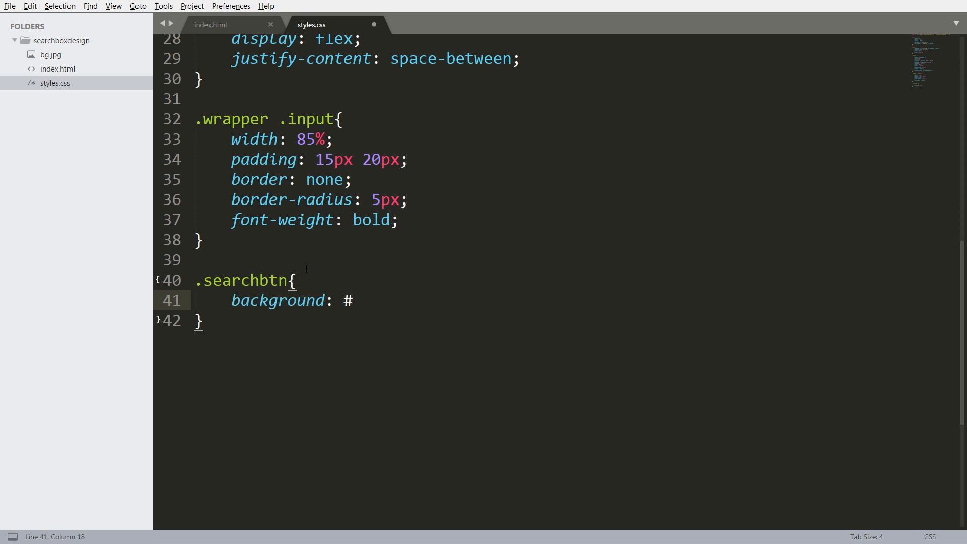
{"action": "type", "text": "ffec00;"}
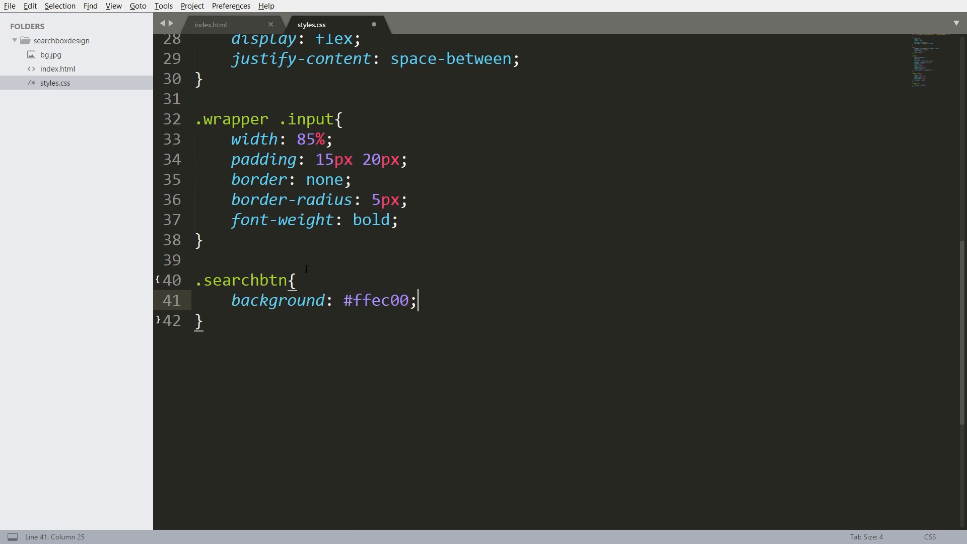
{"action": "type", "text": "width: 10"}
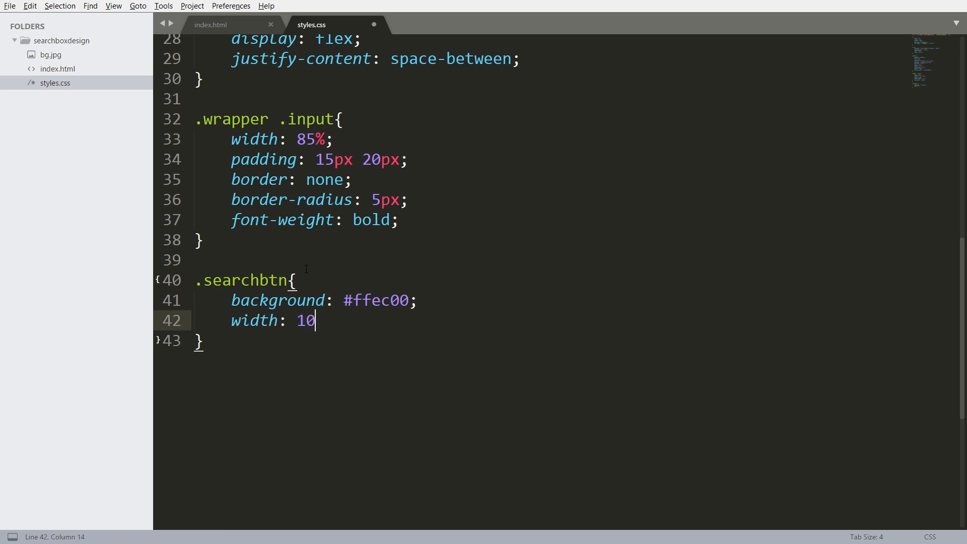
{"action": "type", "text": "%;"}
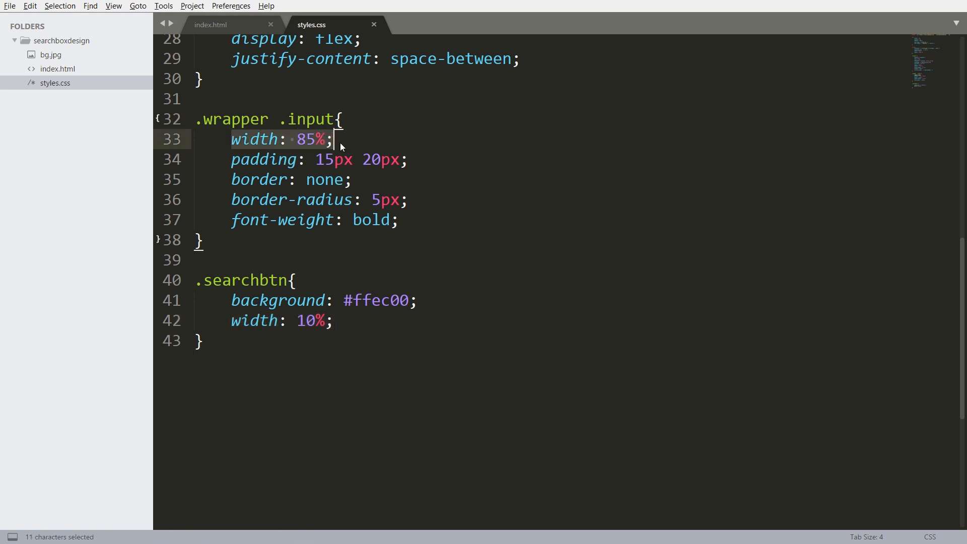
- Finish .searchbtn with border-radius 5px, position relative and a cursor style, then preview it
{"action": "left_click", "coordinate": [512, 10]}
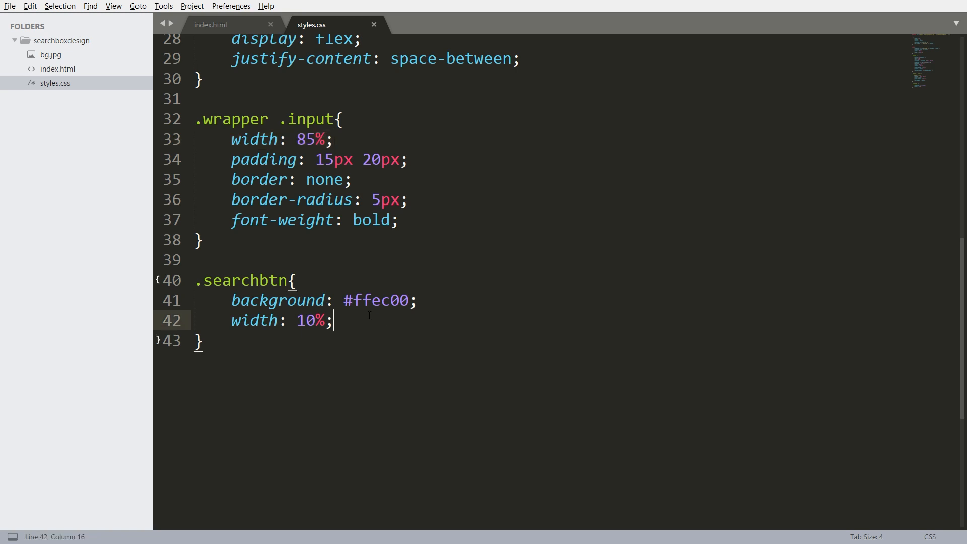
{"action": "type", "text": "border-radius:"}
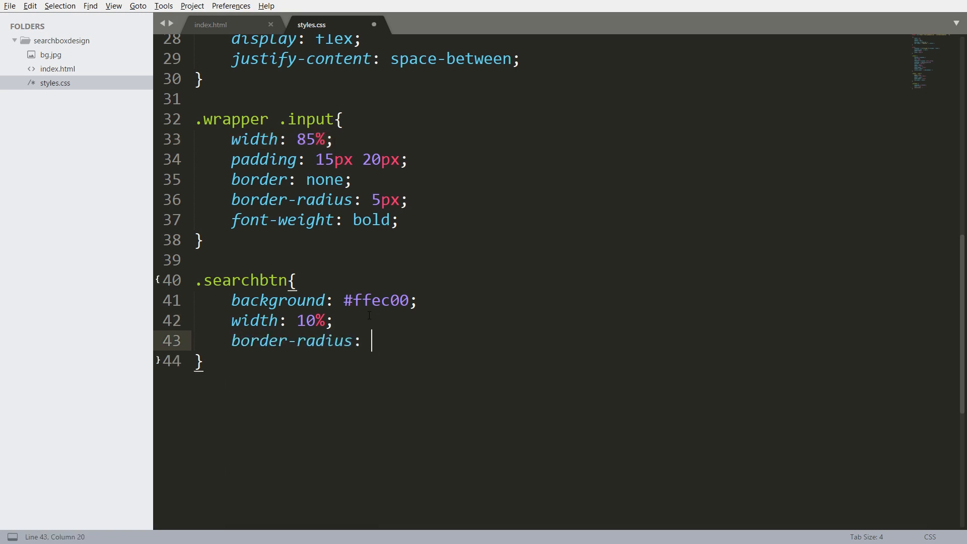
{"action": "type", "text": "5px;"}
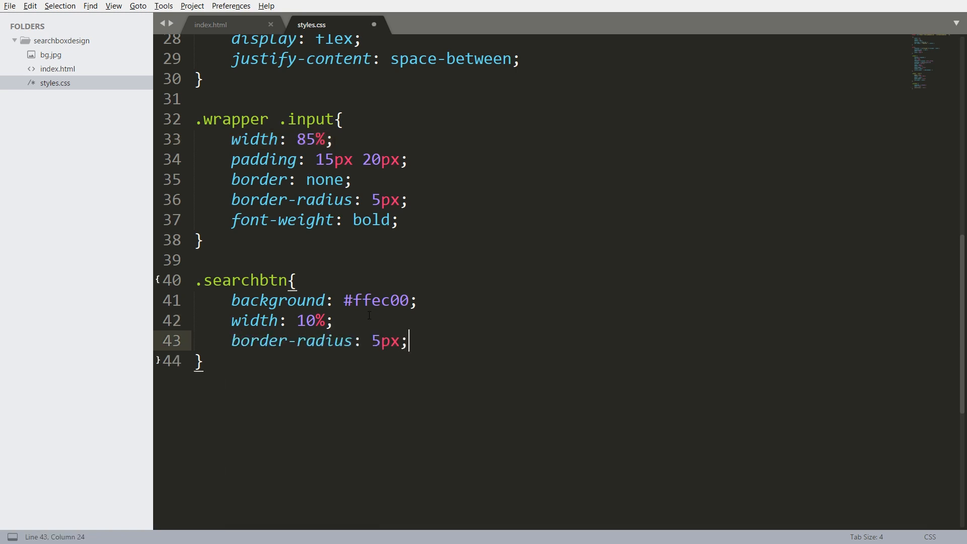
{"action": "type", "text": "position: relative;"}
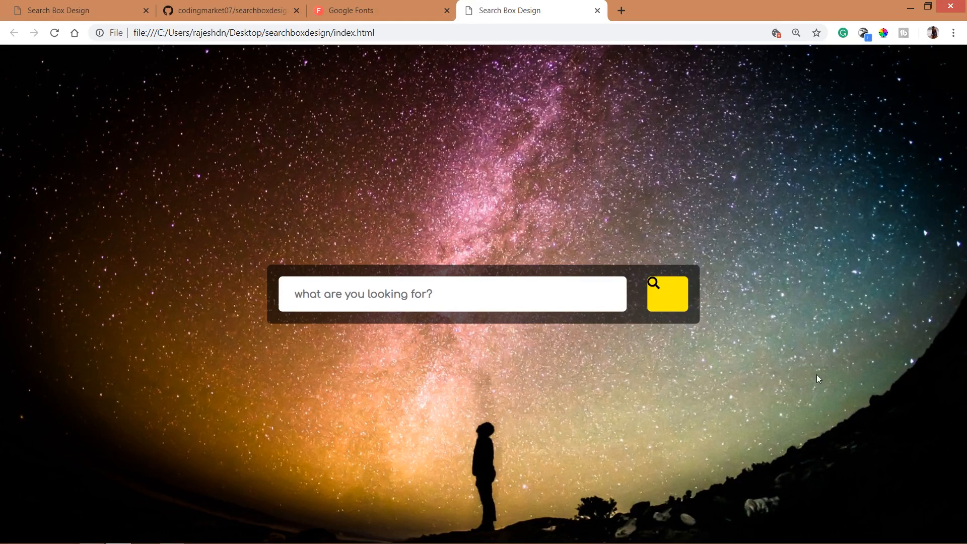
{"action": "type", "text": "cu"}
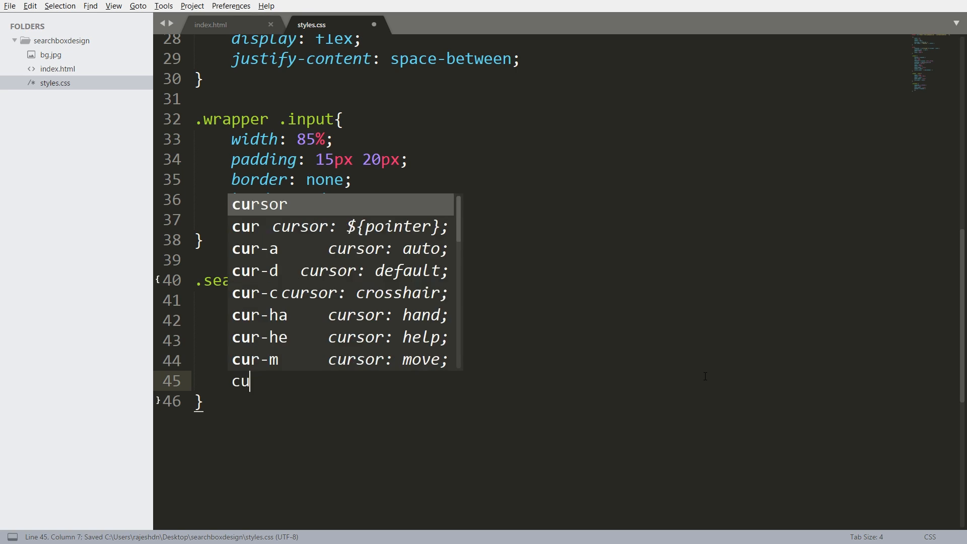
{"action": "left_click", "coordinate": [509, 10]}
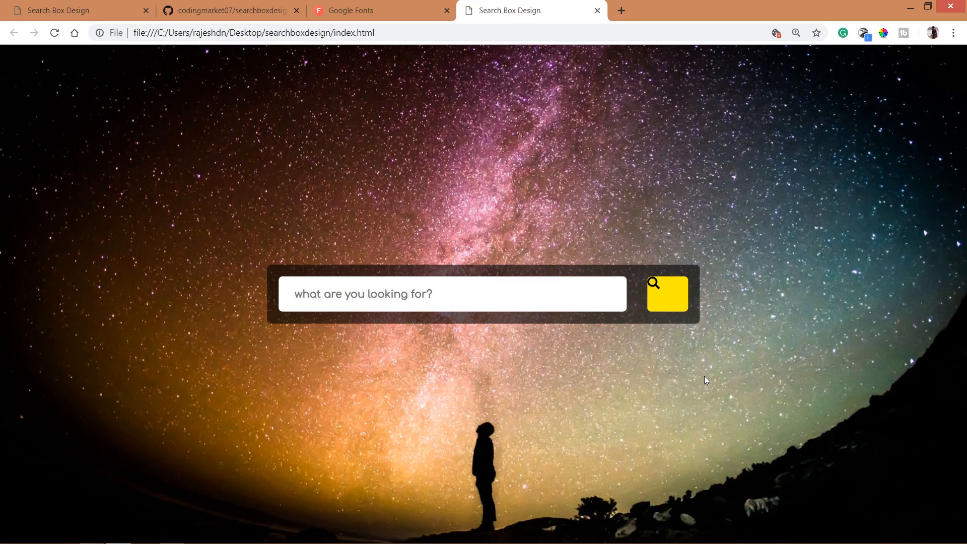
{"action": "mouse_move", "coordinate": [677, 310]}
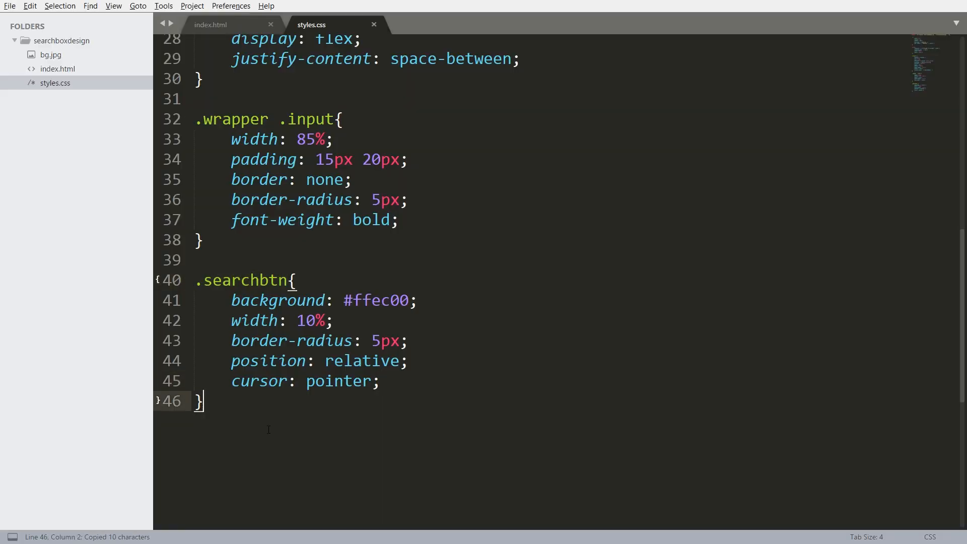
- Start a .searchbtn .fas rule with position absolute and top 50%, after checking the icon class
{"action": "type", "text": ".searchbtn ."}
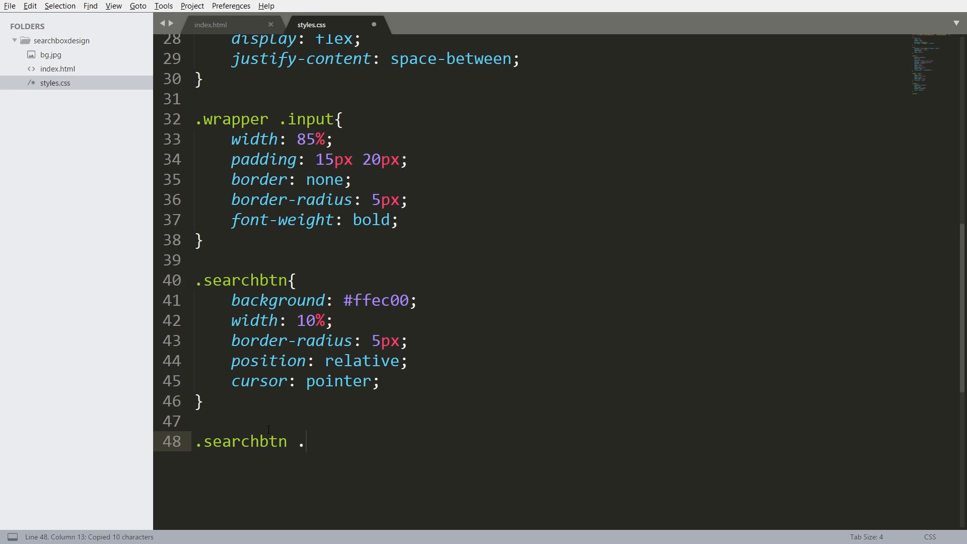
{"action": "type", "text": "fas{"}
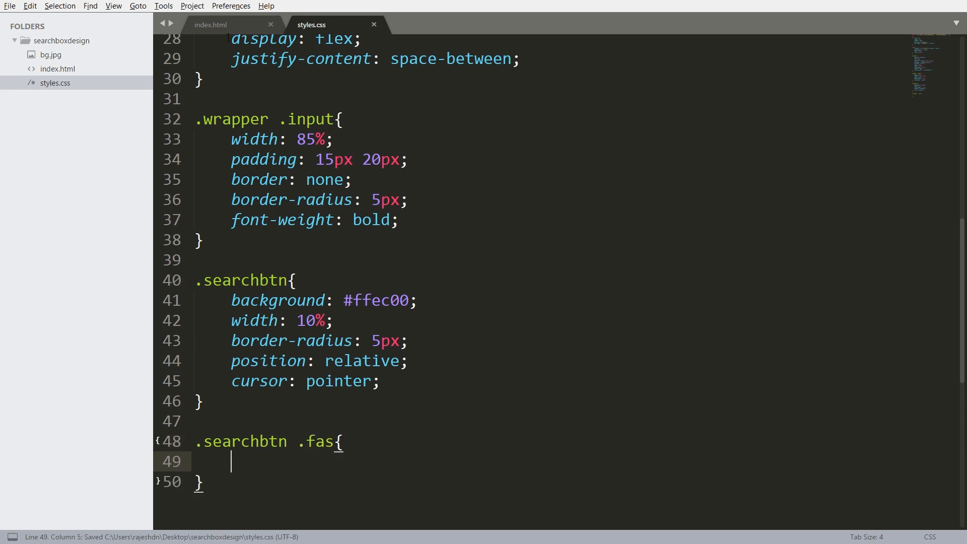
{"action": "left_click", "coordinate": [211, 24]}
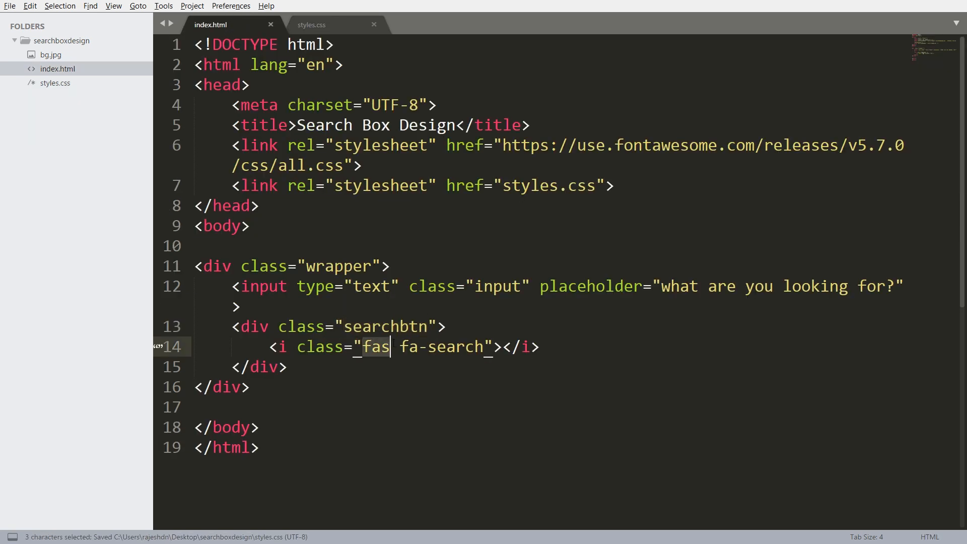
{"action": "left_click", "coordinate": [311, 24]}
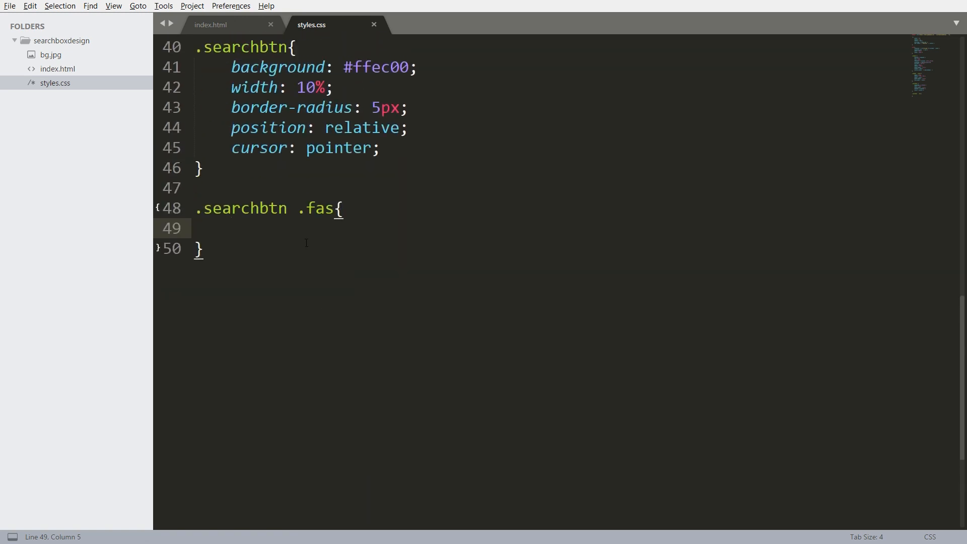
{"action": "type", "text": "position: absolute;"}
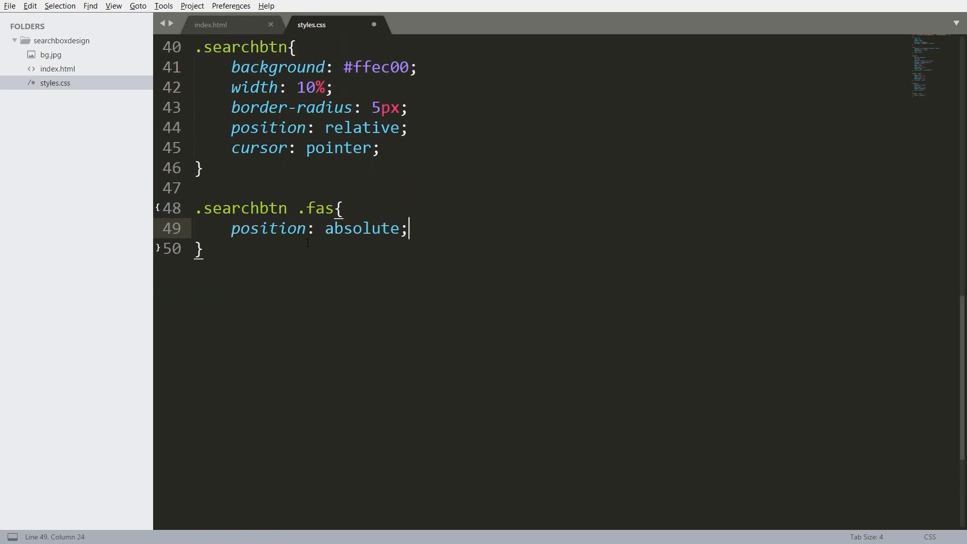
{"action": "type", "text": "top: 50%;"}
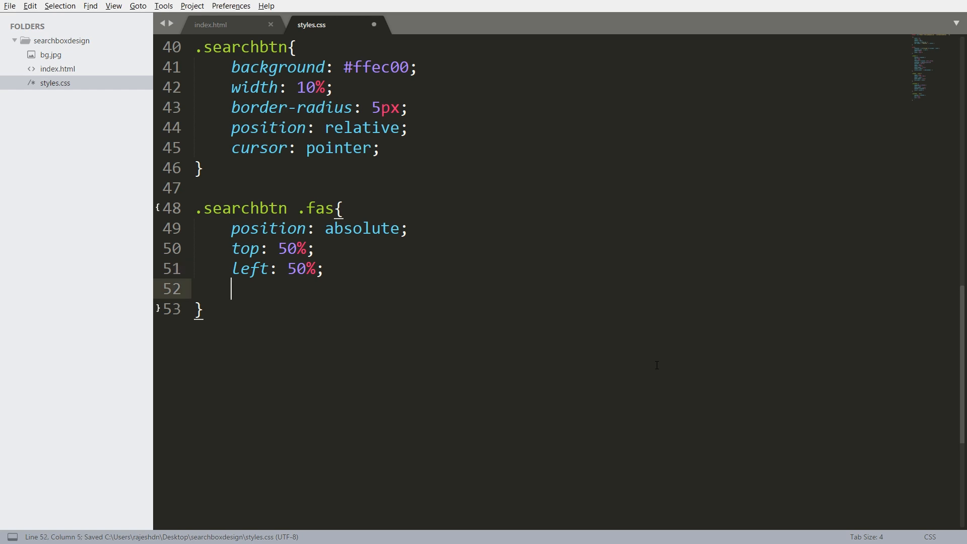
- Add transform translate(-50%,-50%) and a font-size to centre the magnifier icon
{"action": "type", "text": "transform: t"}
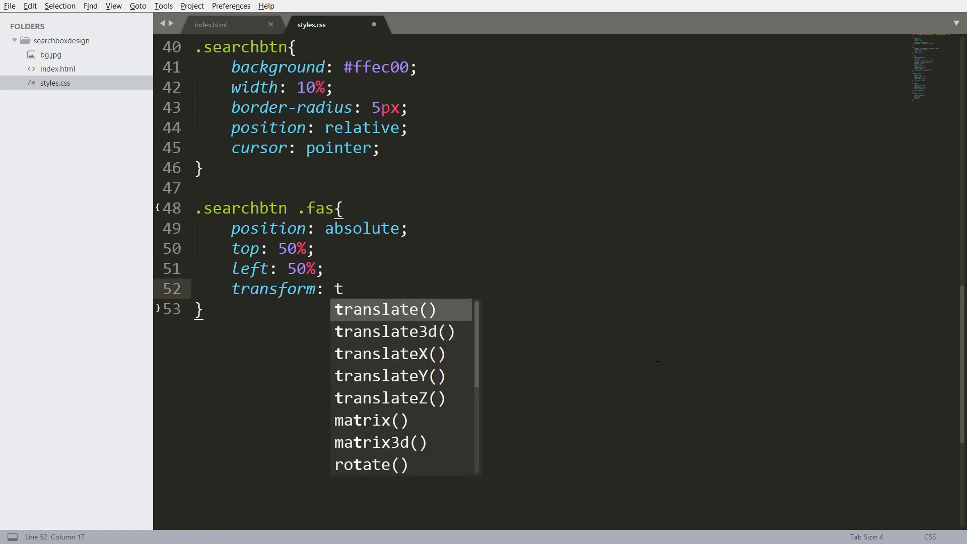
{"action": "type", "text": "ranslate(-50%,-50%);"}
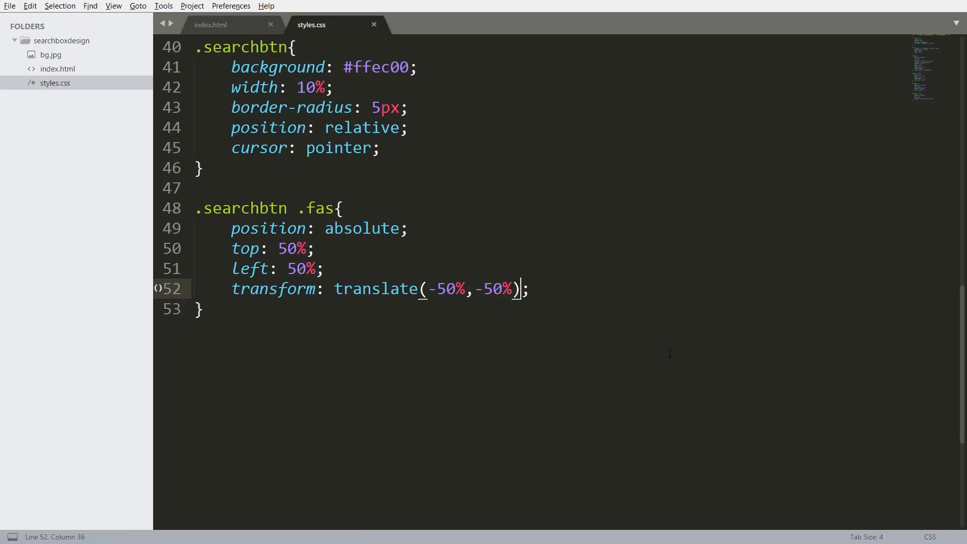
{"action": "type", "text": "fon"}
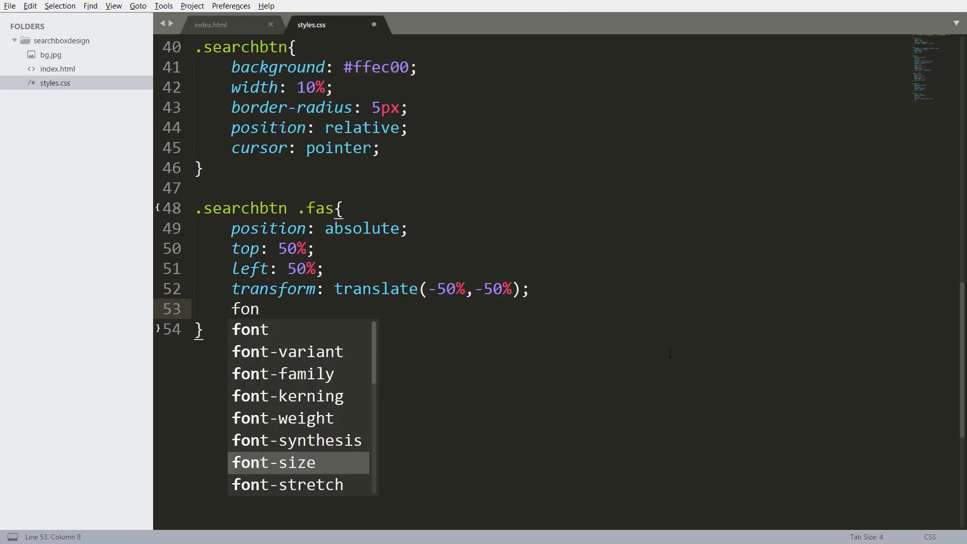
{"action": "type", "text": "font-size: 1"}
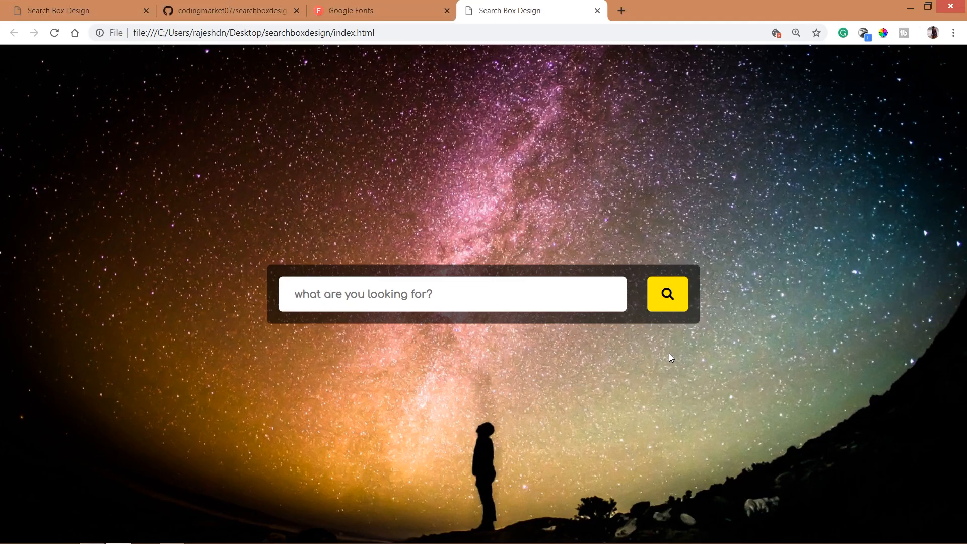
{"action": "mouse_move", "coordinate": [581, 251]}
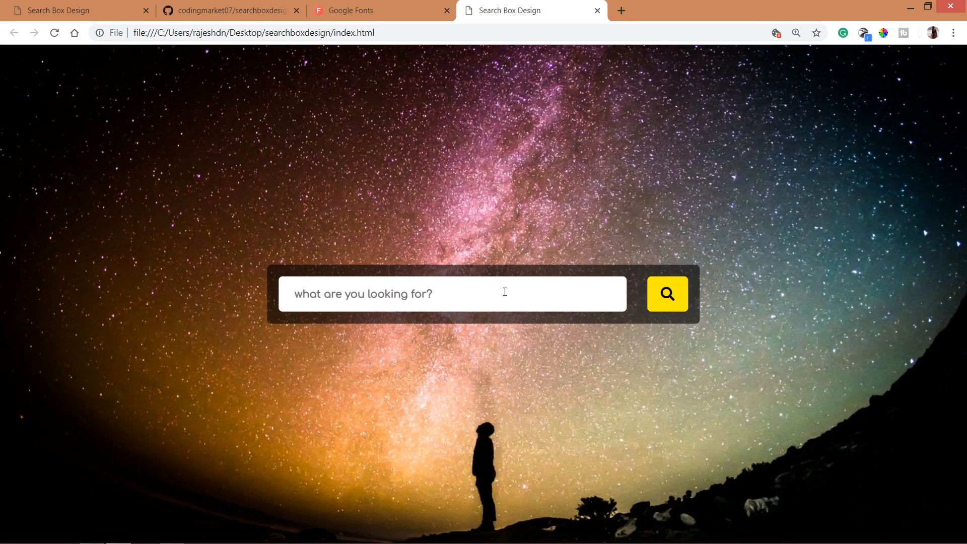
- Type sample text 'bye b' into the finished search field in Chrome to test it
{"action": "type", "text": "bye b"}
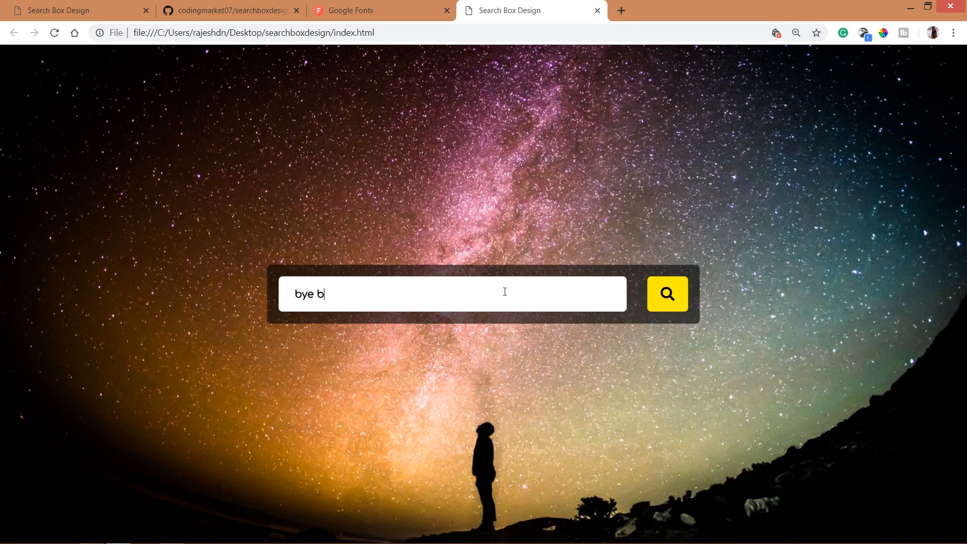